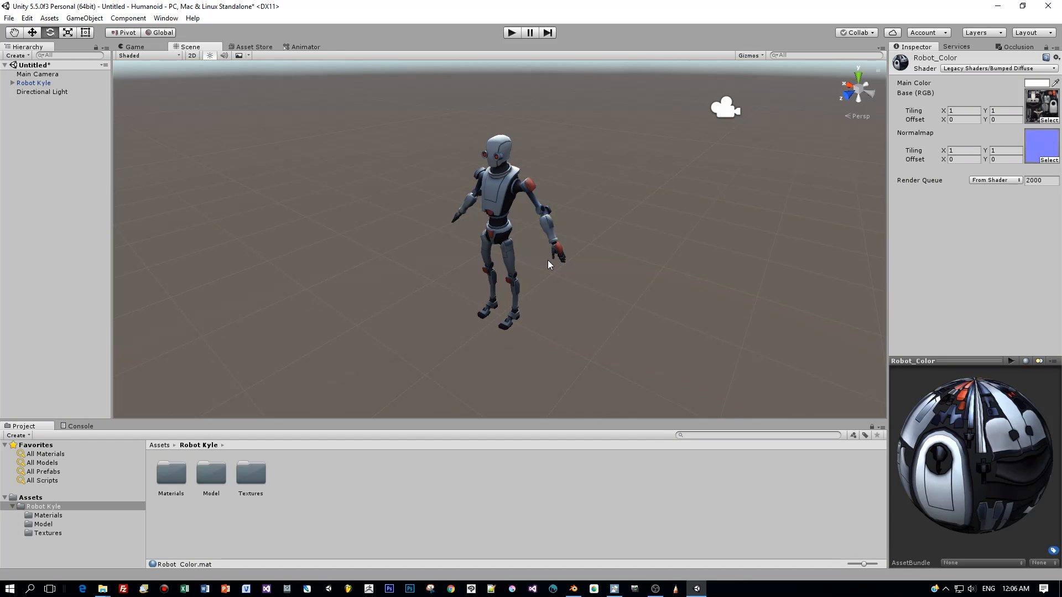
Step: Browse the Model folder, the colour and normal textures, and select the Robot_Color material
left_click(47, 515)
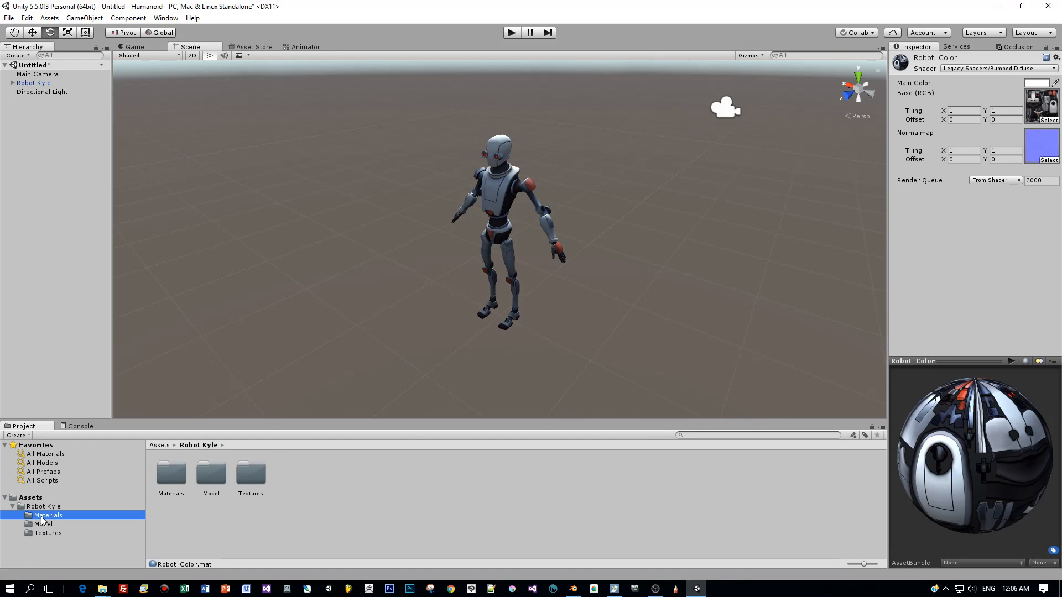
double_click(42, 524)
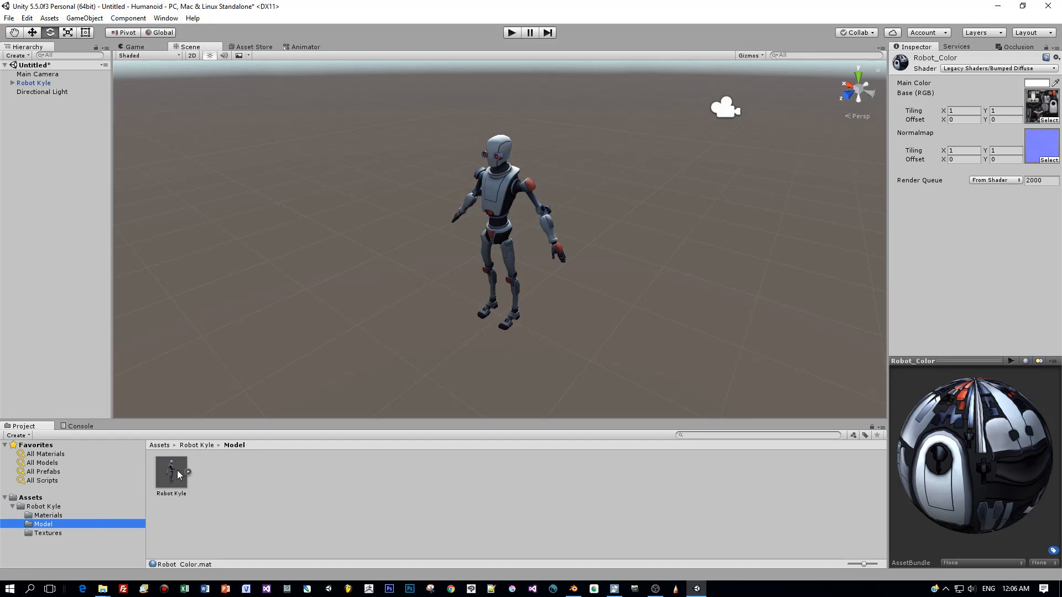
left_click(171, 470)
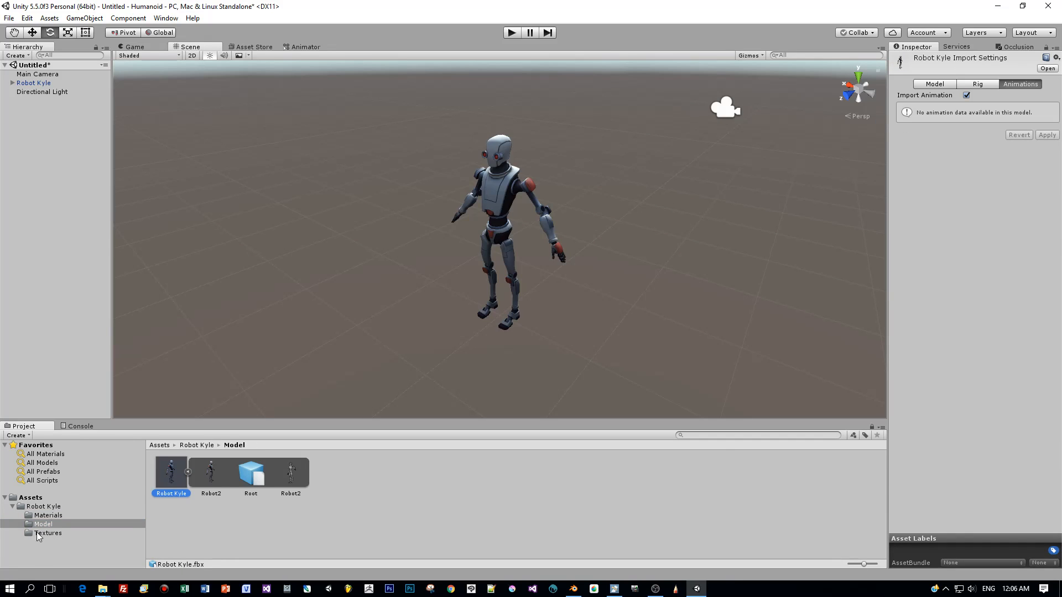
left_click(47, 533)
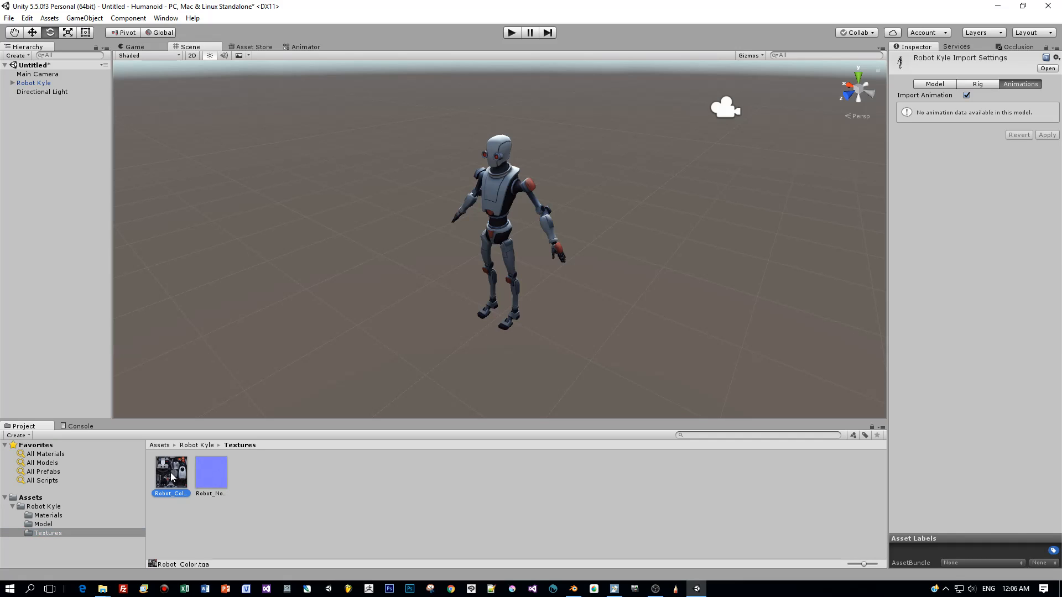
left_click(48, 515)
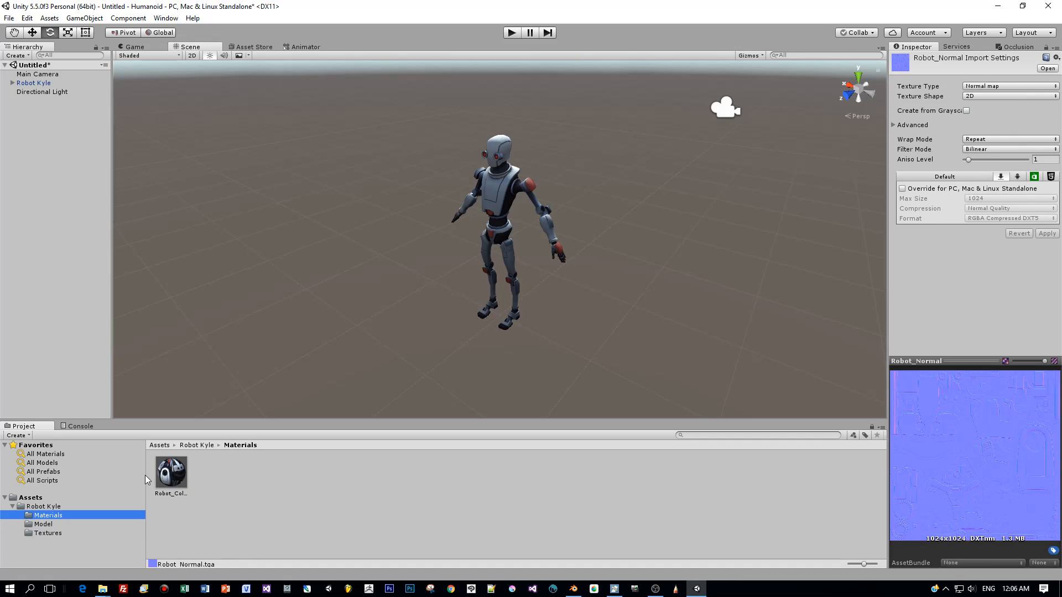
left_click(171, 470)
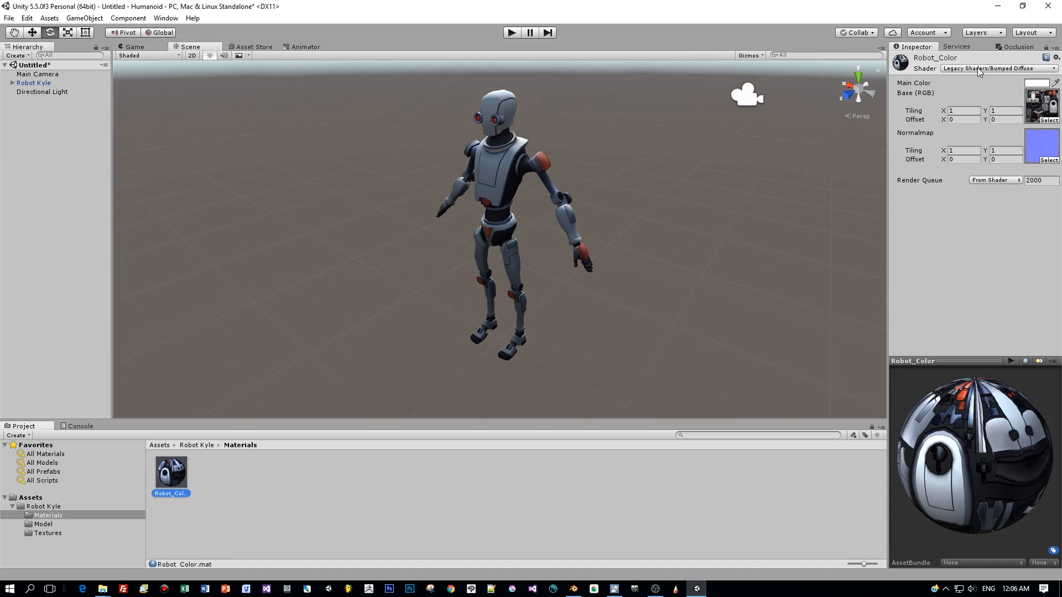
Step: Use the Standard shader with Albedo Alpha smoothness source and smoothness about 0.9
left_click(995, 69)
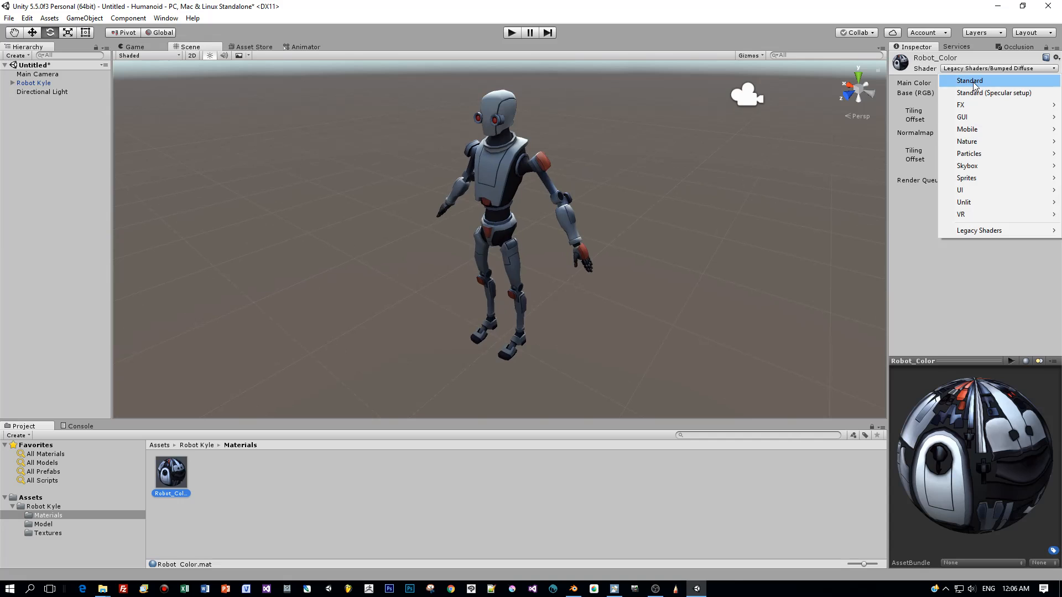
left_click(969, 81)
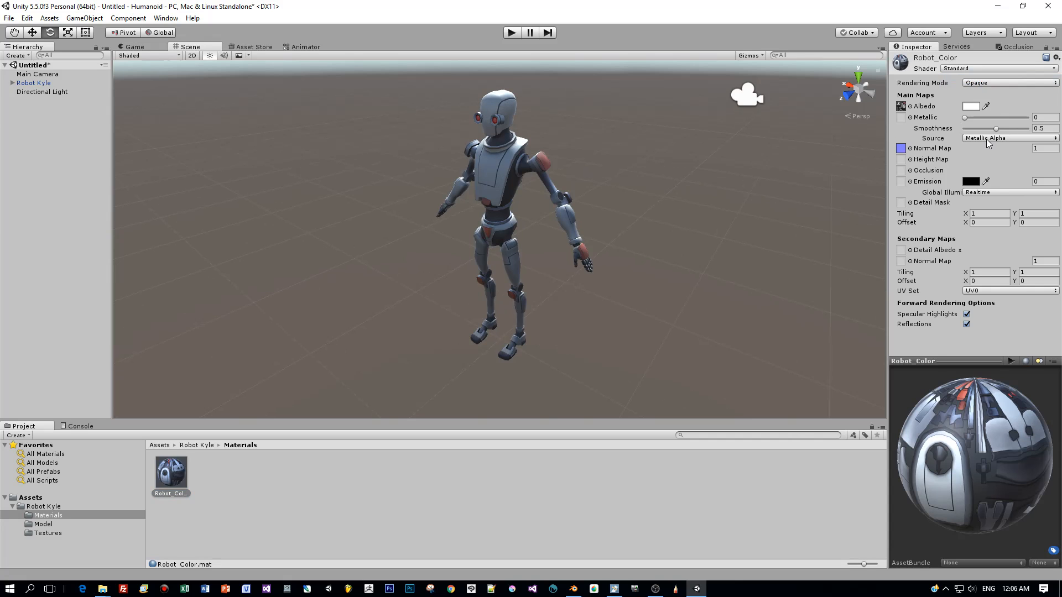
left_click(1009, 138)
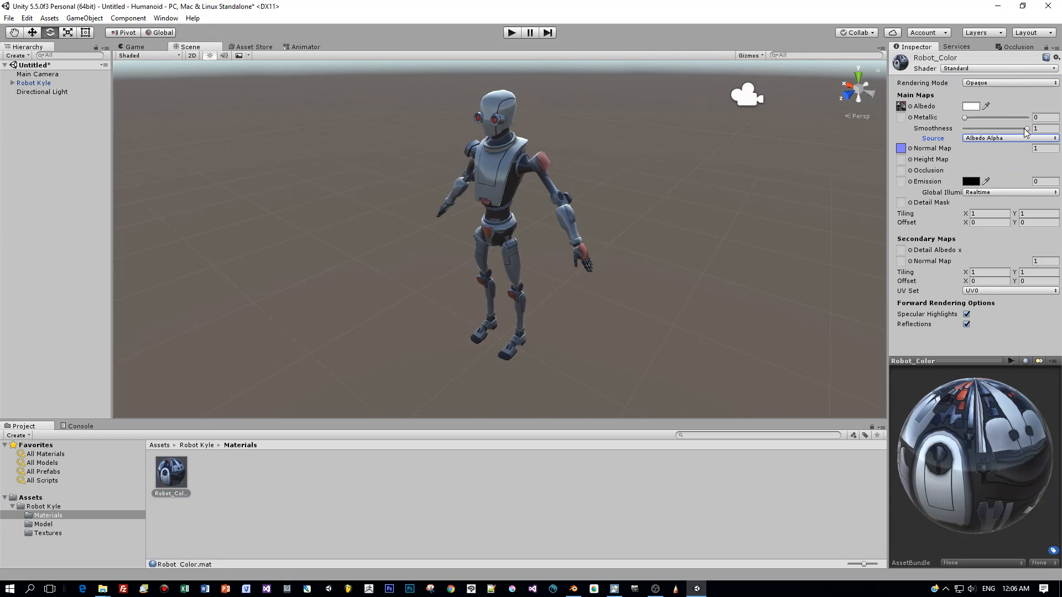
left_click_drag(1029, 129, 1023, 128)
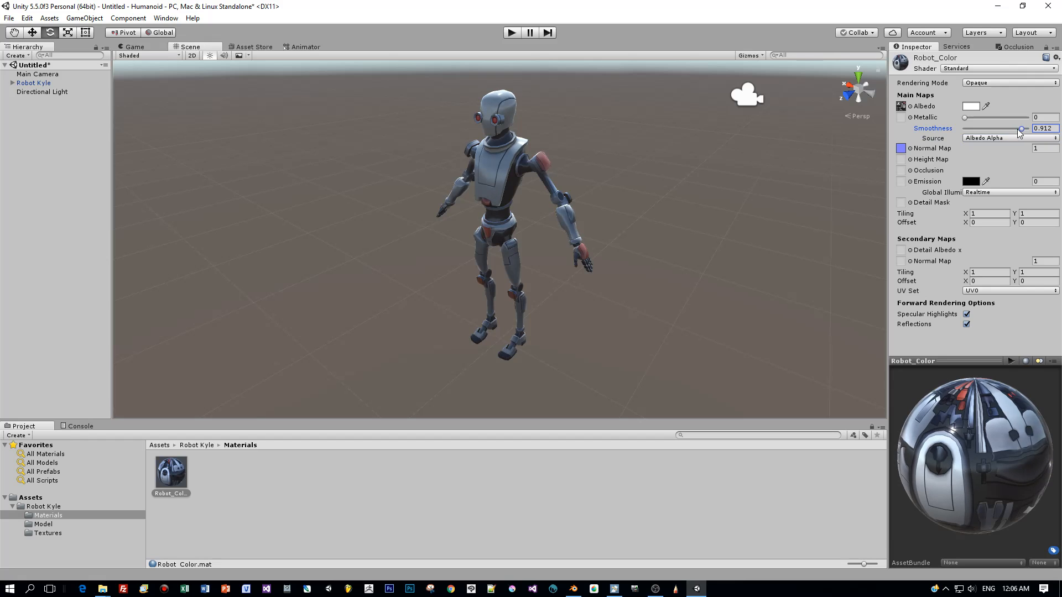
left_click_drag(965, 118, 1002, 117)
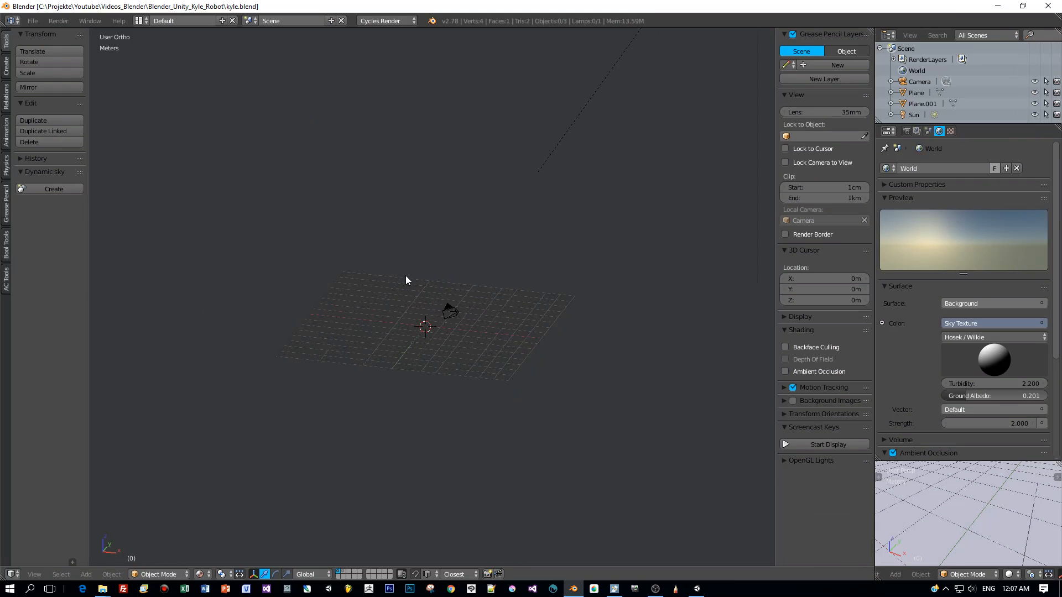
Step: Start an FBX import from the File menu
left_click(32, 21)
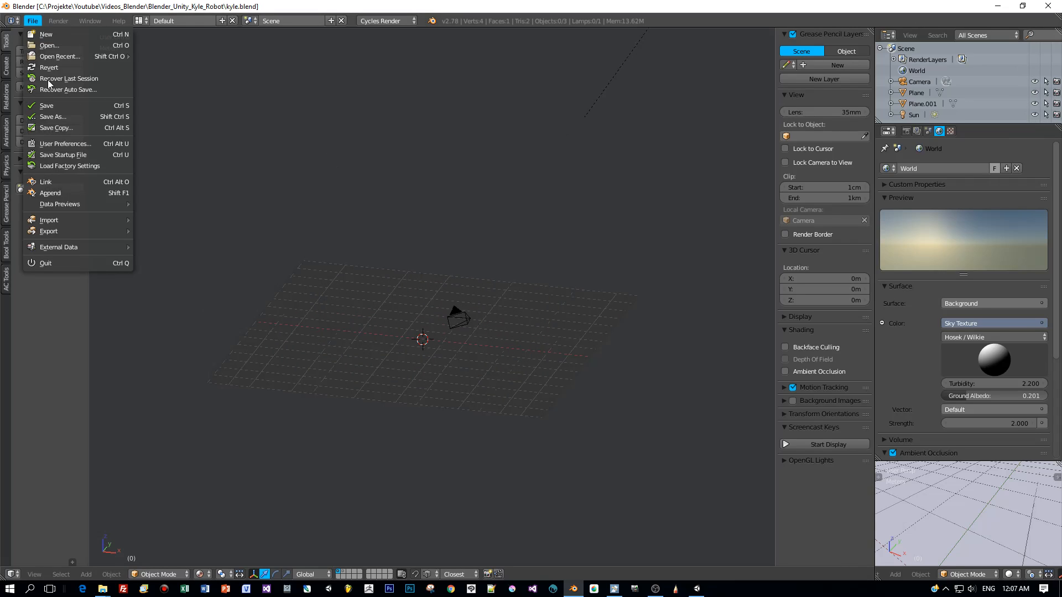
mouse_move(49, 219)
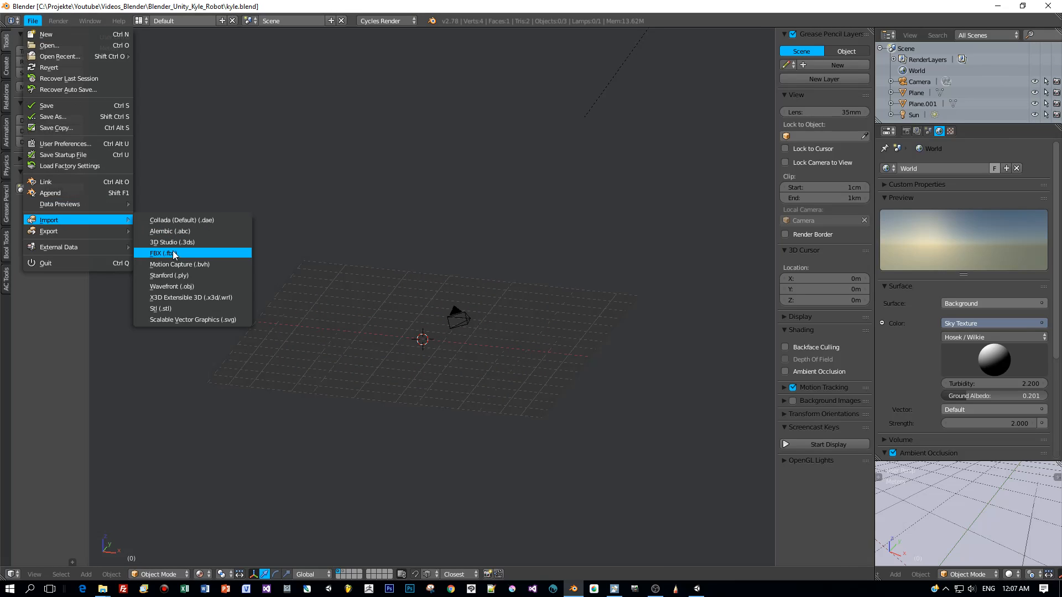
left_click(160, 253)
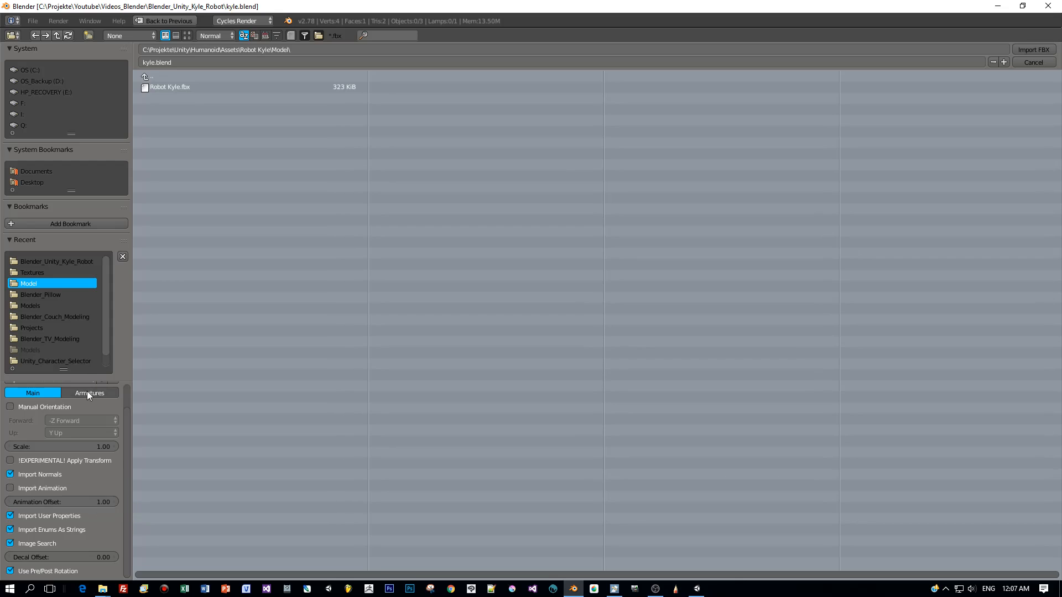
Step: Import Robot Kyle.fbx with Force Connect Children and Automatic Bone Orientation enabled
left_click(89, 393)
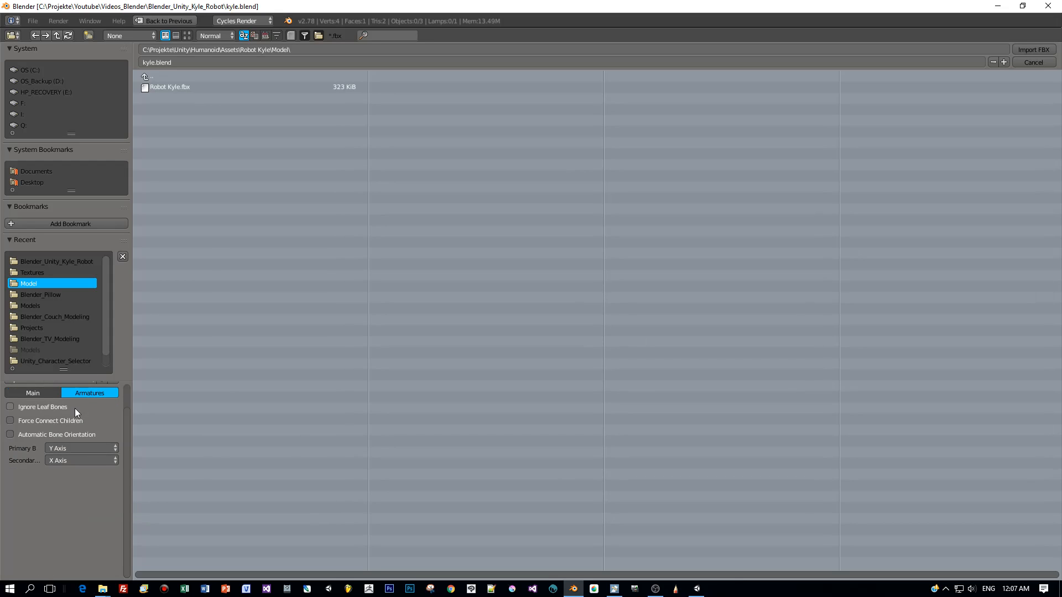
mouse_move(58, 437)
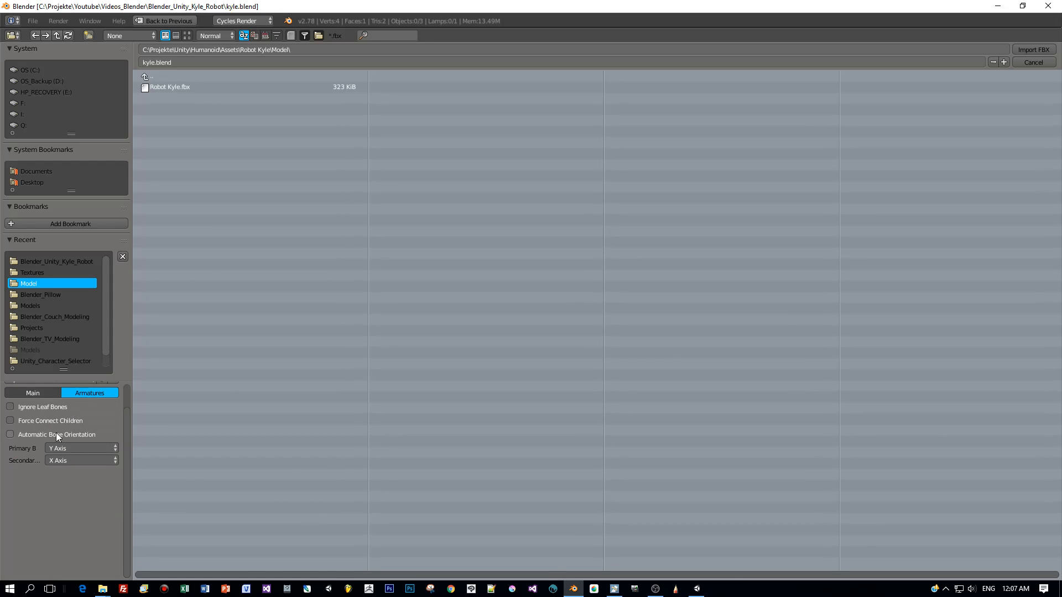
left_click(10, 420)
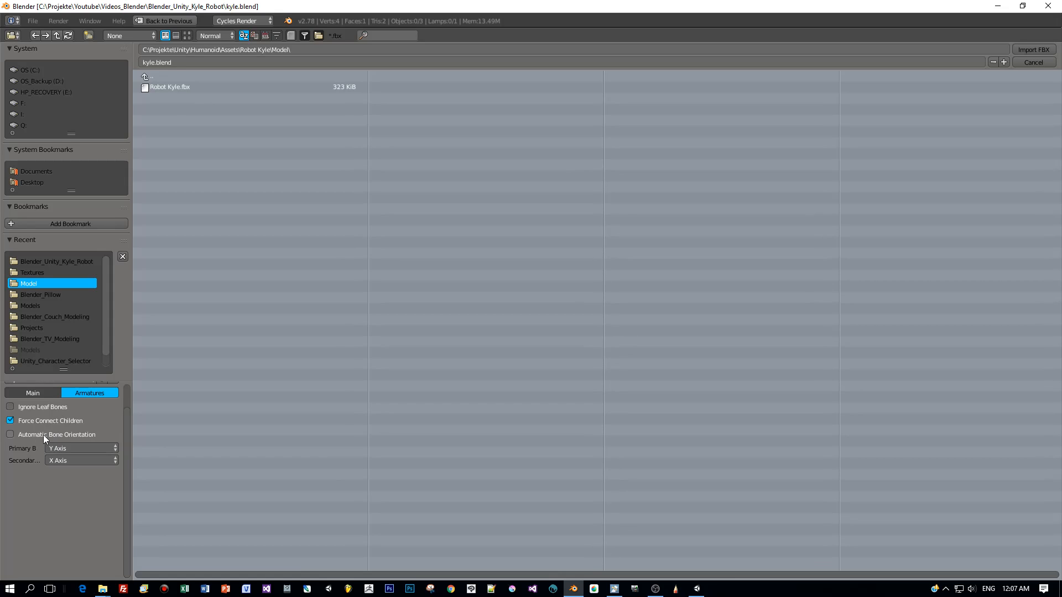
left_click(10, 434)
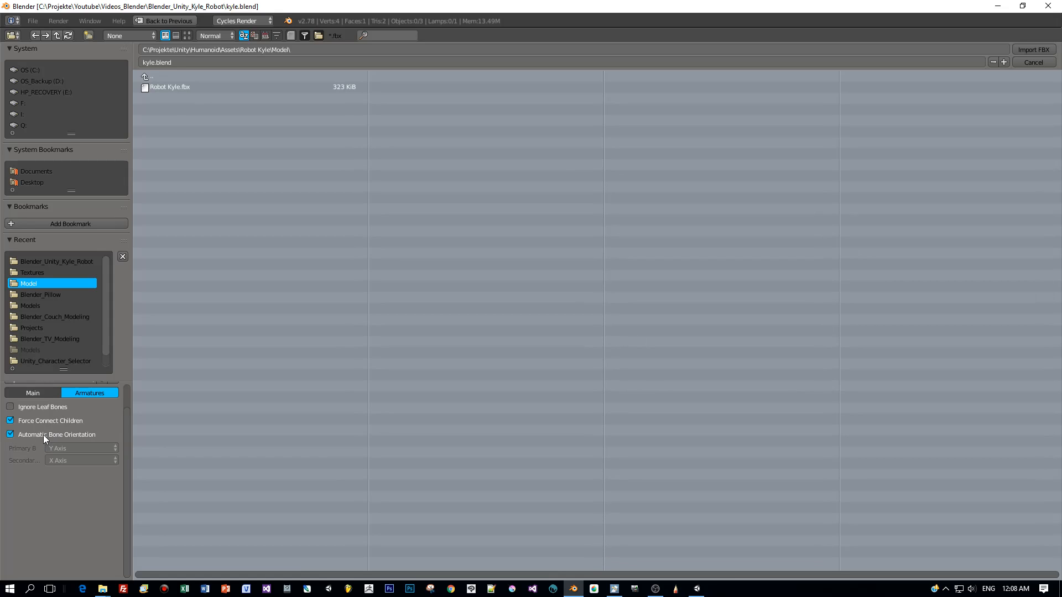
left_click(169, 87)
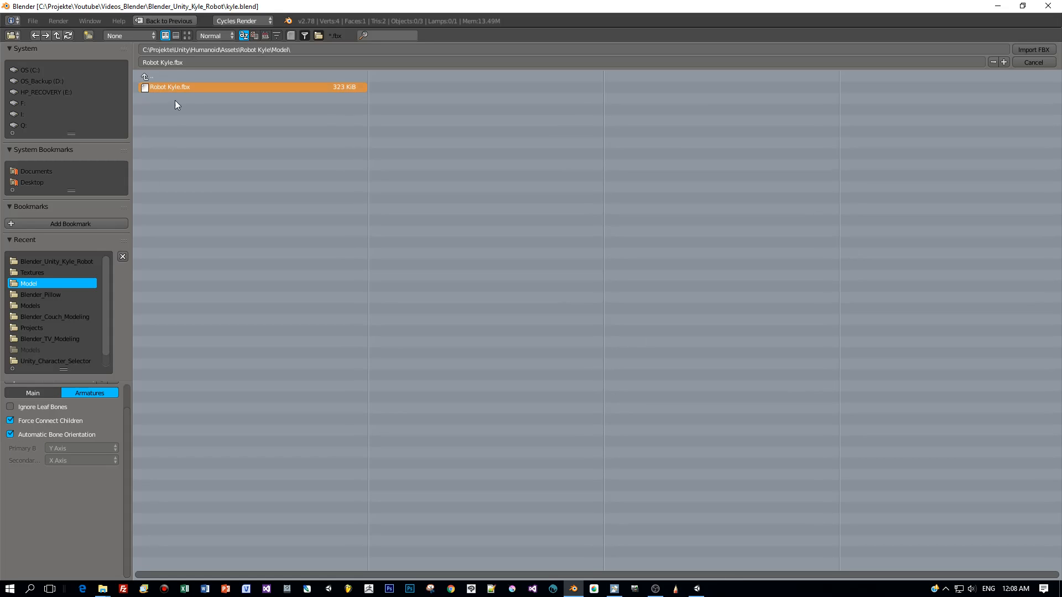
mouse_move(224, 268)
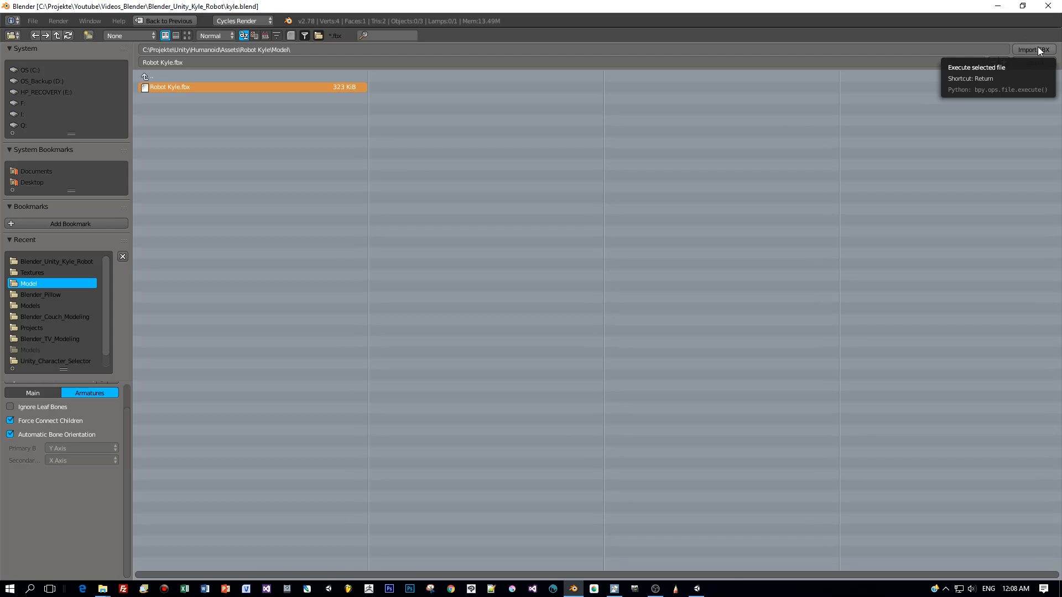
left_click(1029, 49)
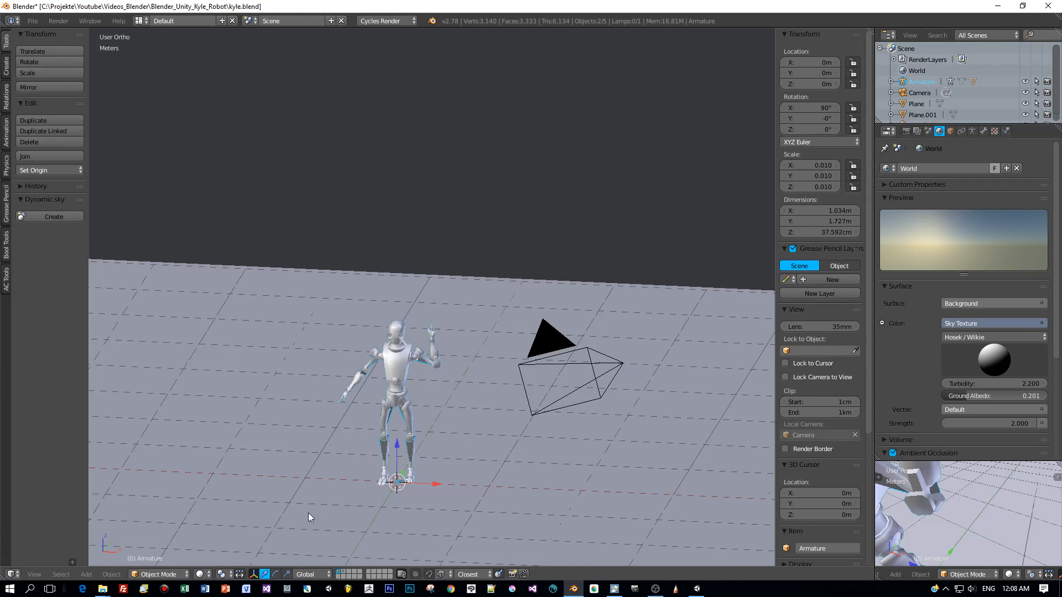
Step: Put the robot's armature into Pose Mode via the mode pie menu
key("KP_1")
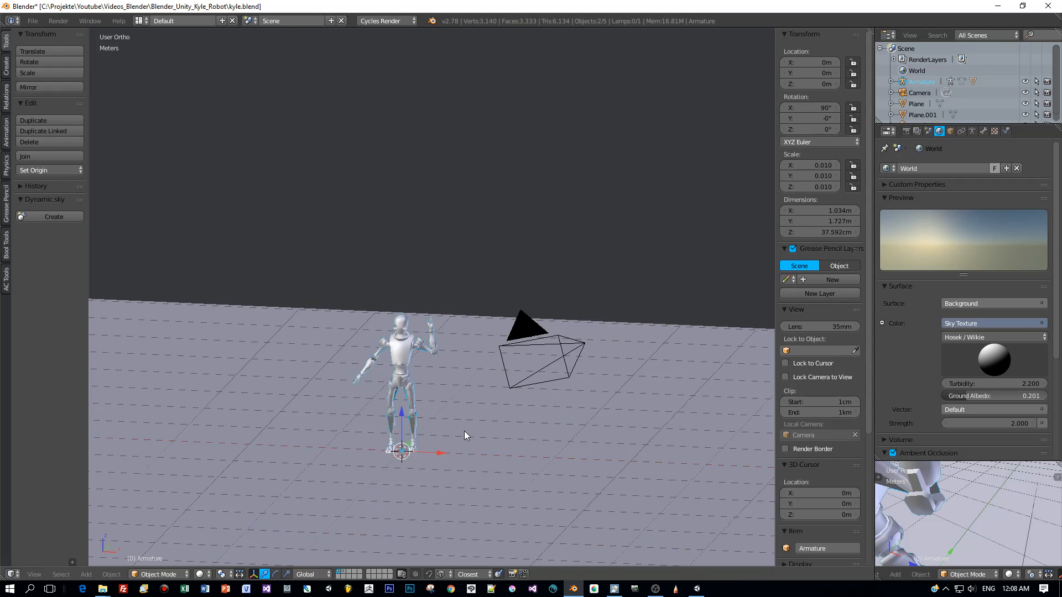
key("KP_1")
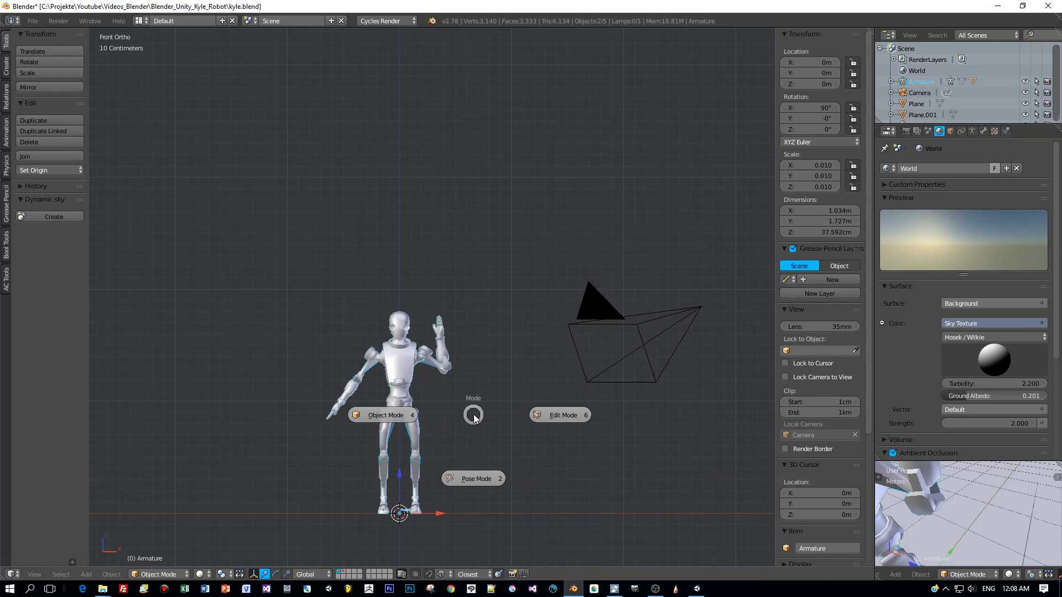
left_click(475, 479)
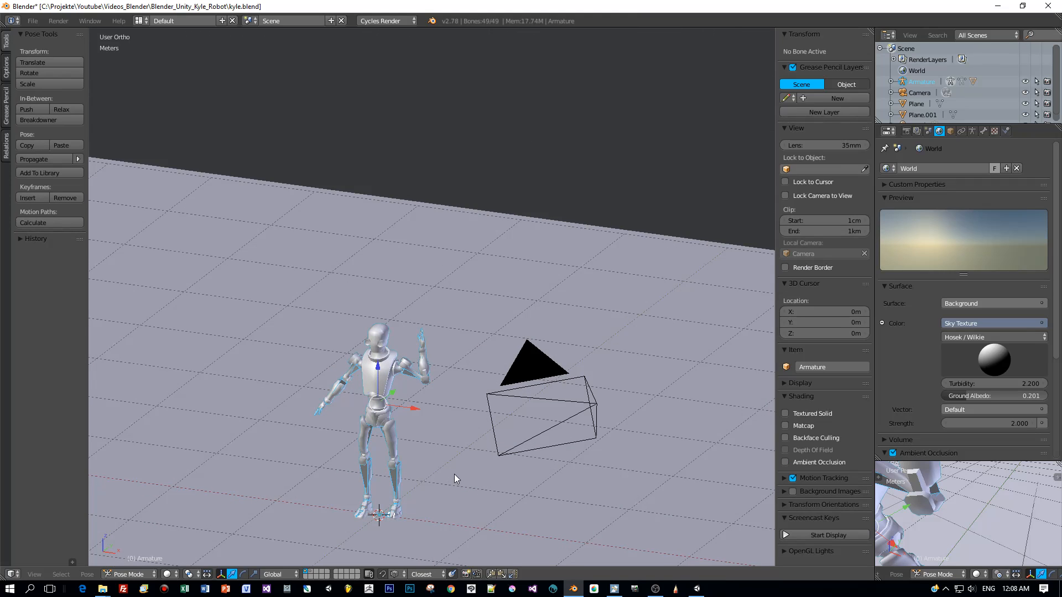
Step: Clear all bone transforms so the robot stands in its default T-pose
left_click(971, 130)
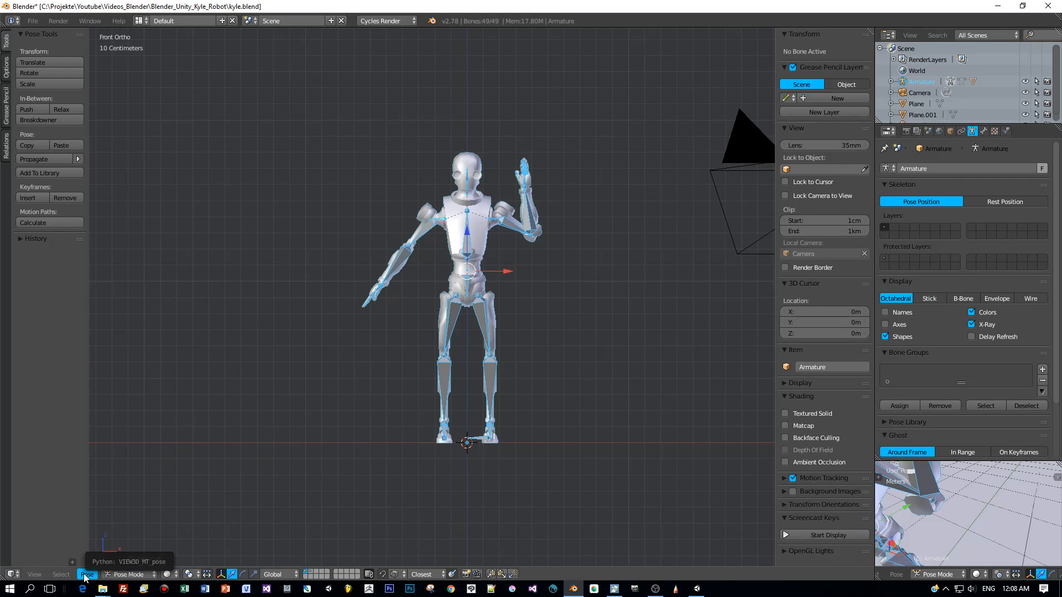
left_click(87, 574)
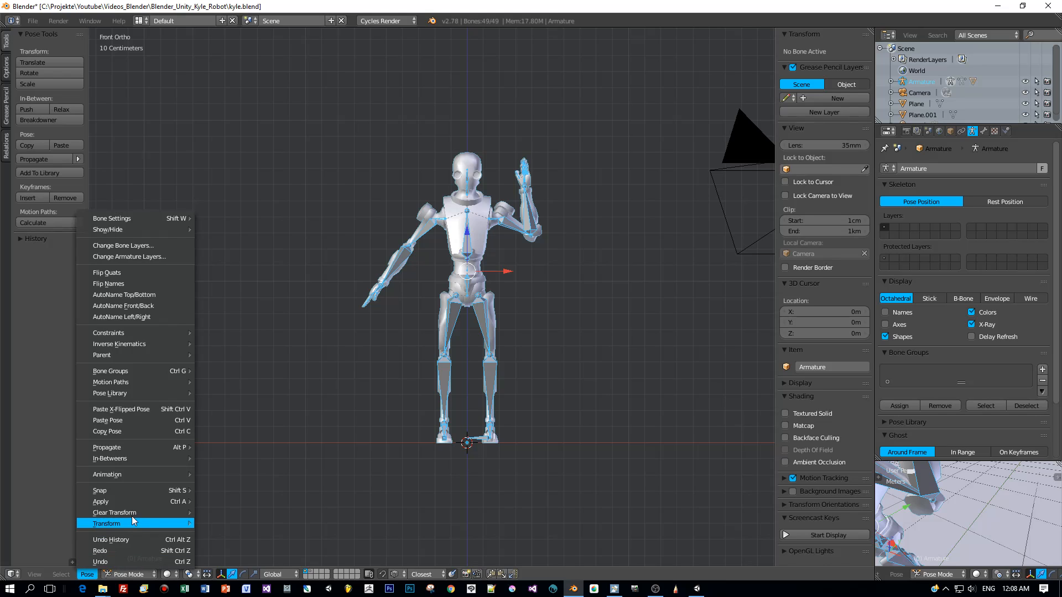
mouse_move(114, 512)
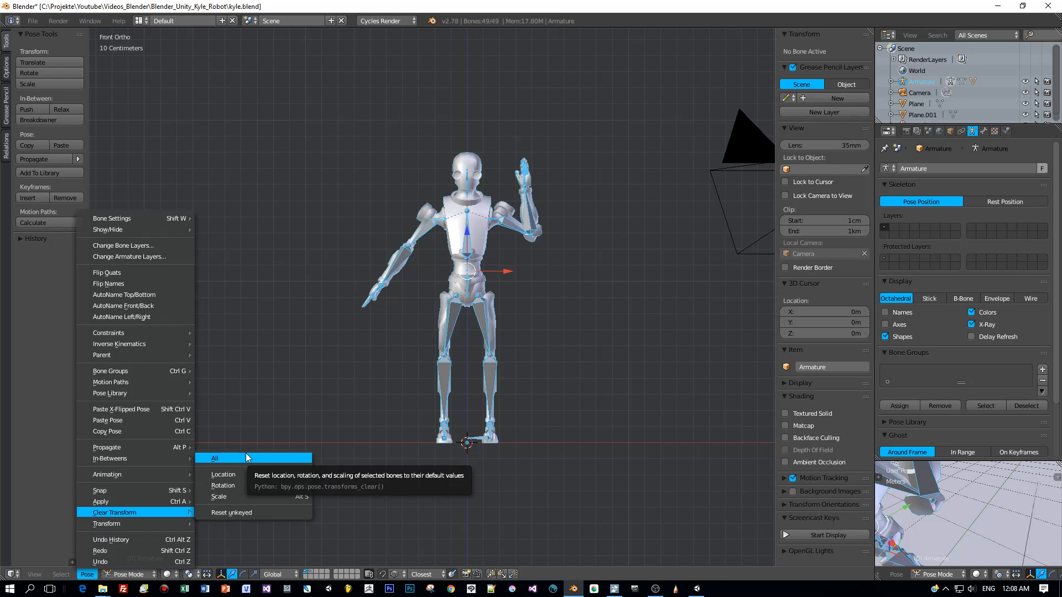
left_click(215, 458)
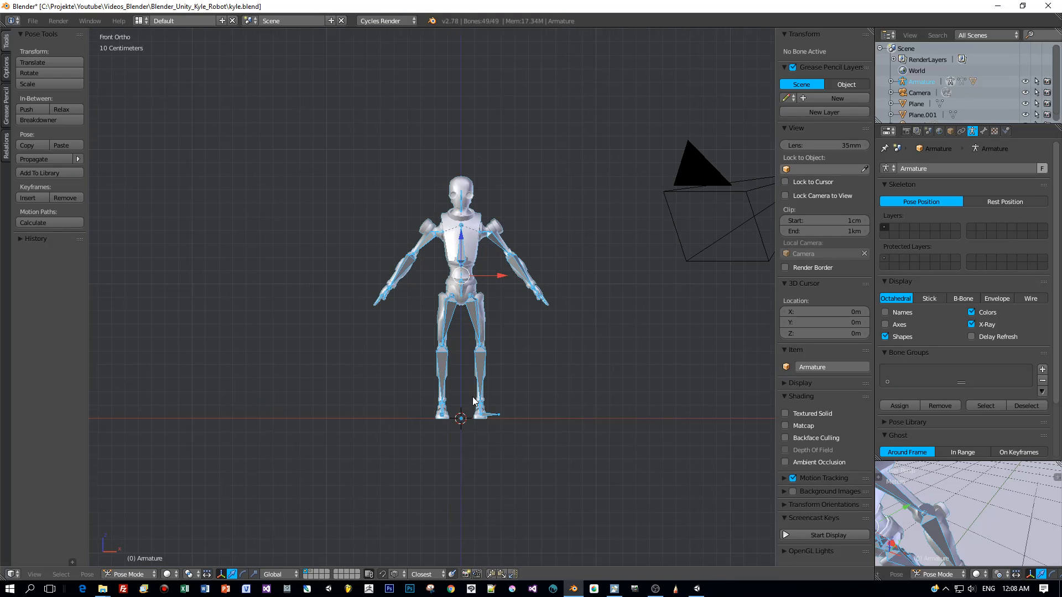
mouse_move(501, 408)
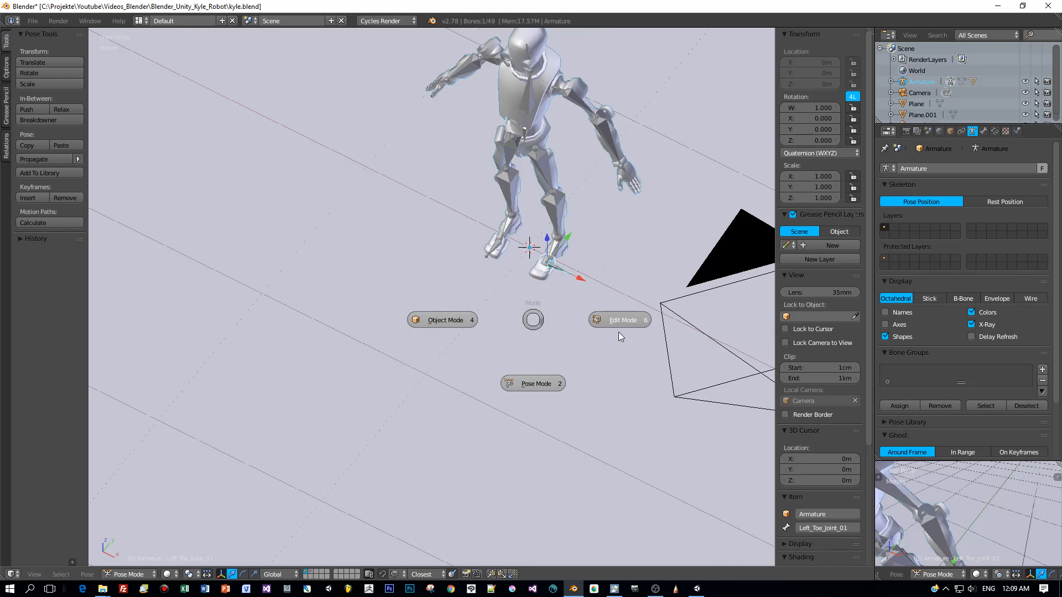
Step: In Edit Mode move the left toe bone's tail back to the foot, then return to Object Mode
left_click(617, 320)
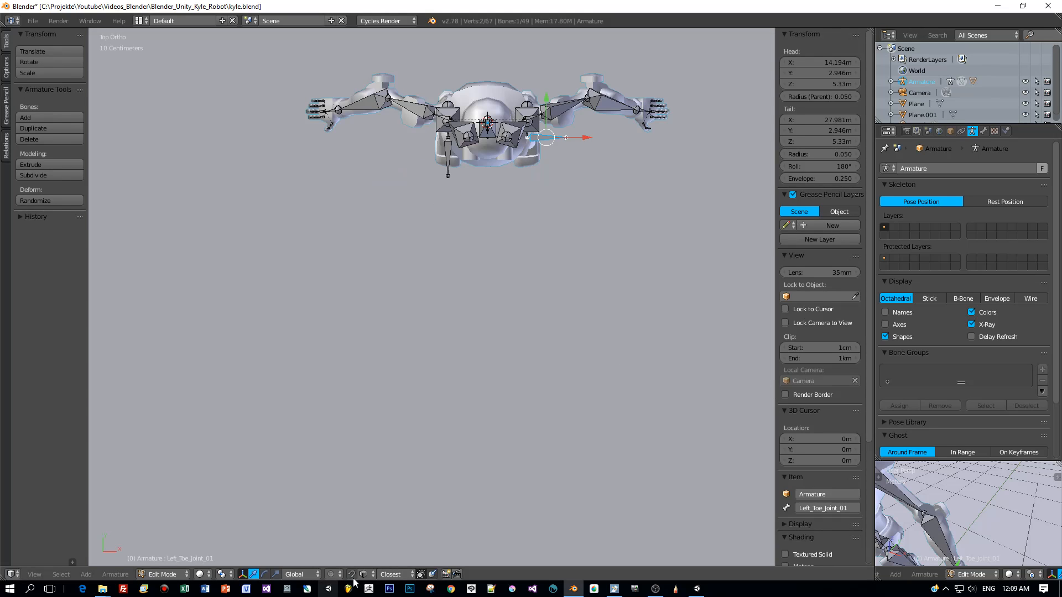
mouse_move(557, 164)
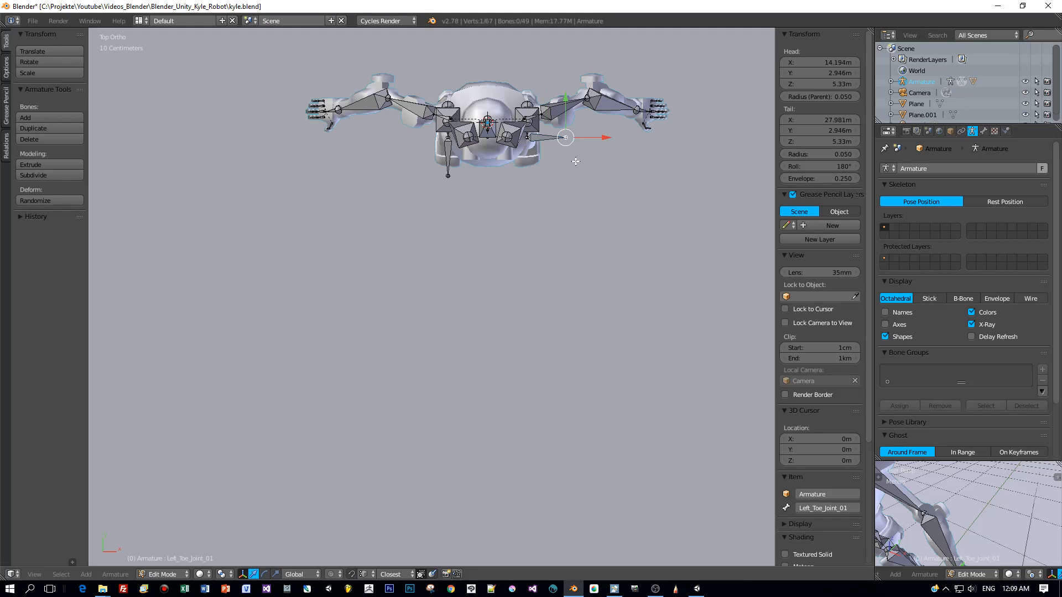
left_click_drag(565, 137, 565, 160)
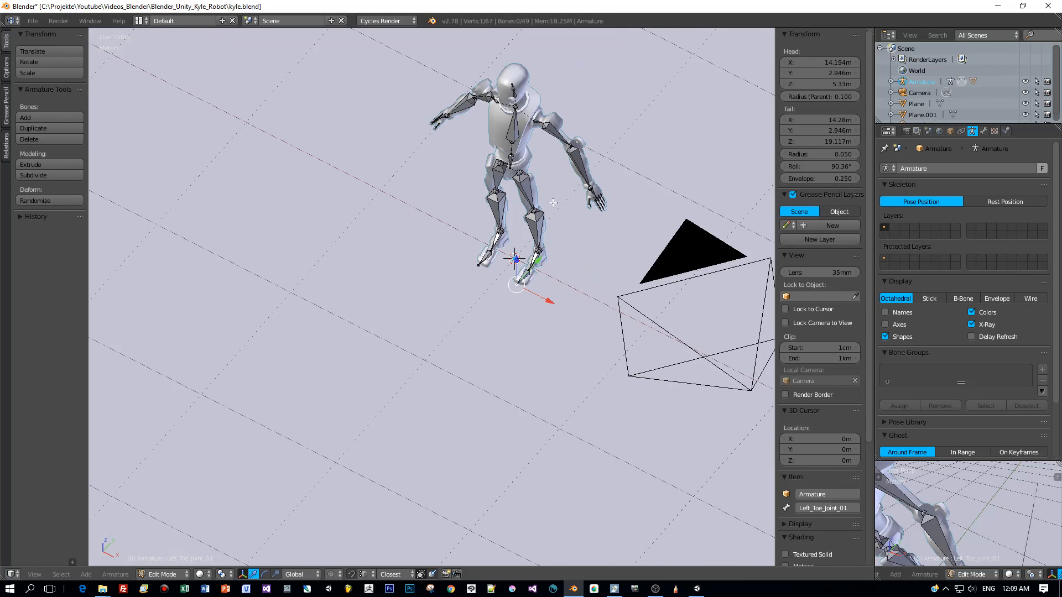
key("KP_1")
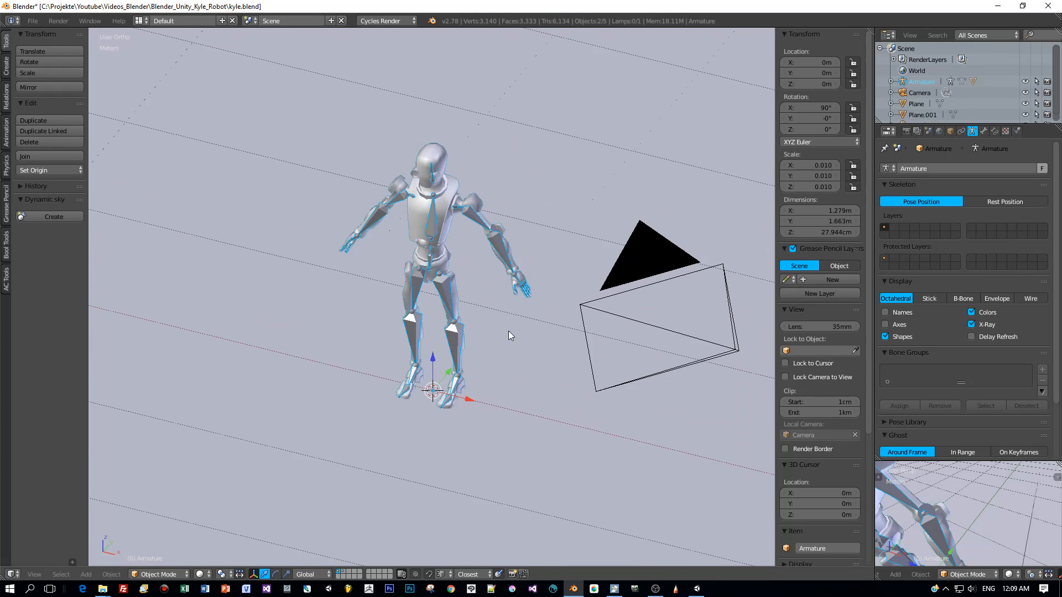
mouse_move(443, 210)
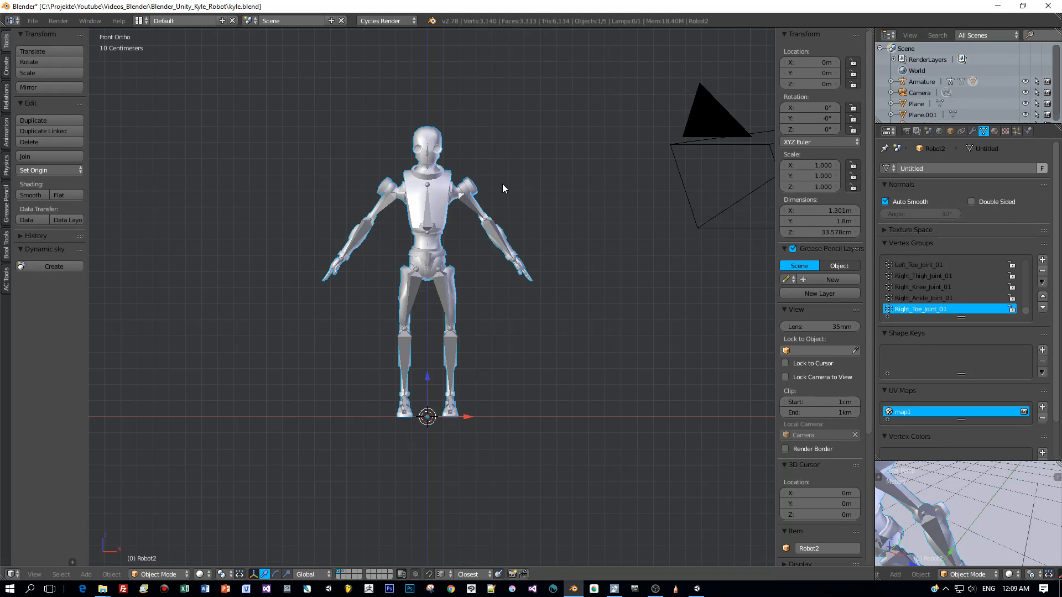
mouse_move(501, 199)
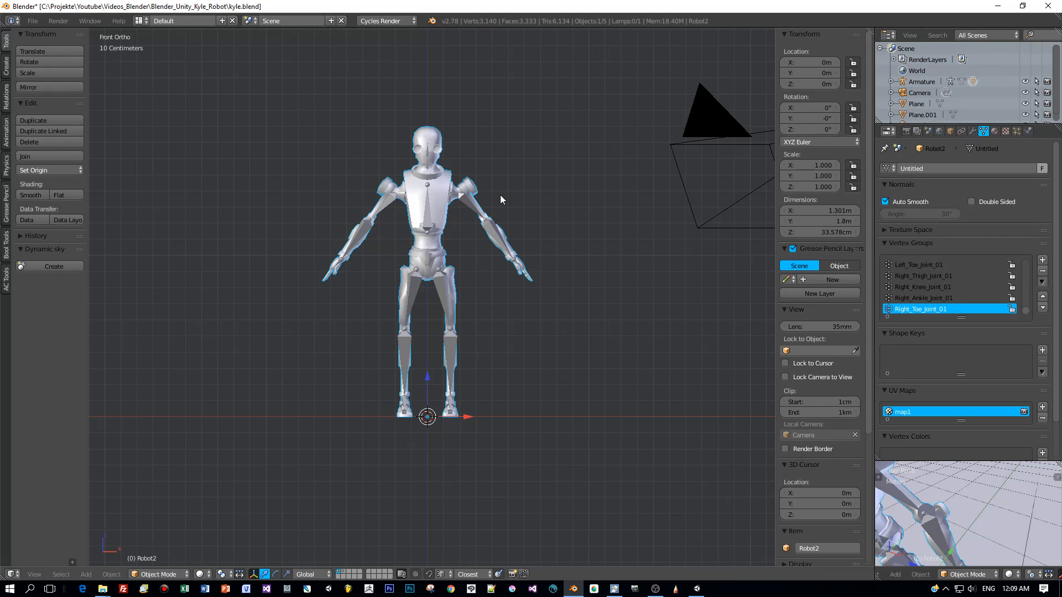
Step: Show the robot textured in the viewport and the material's shader nodes in a second view
left_click(203, 574)
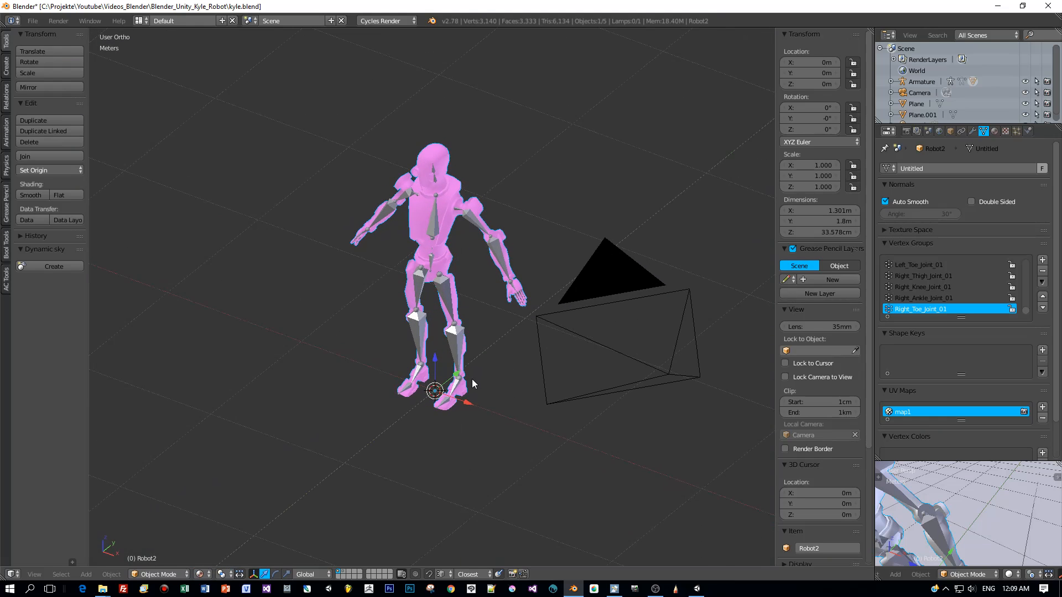
mouse_move(814, 93)
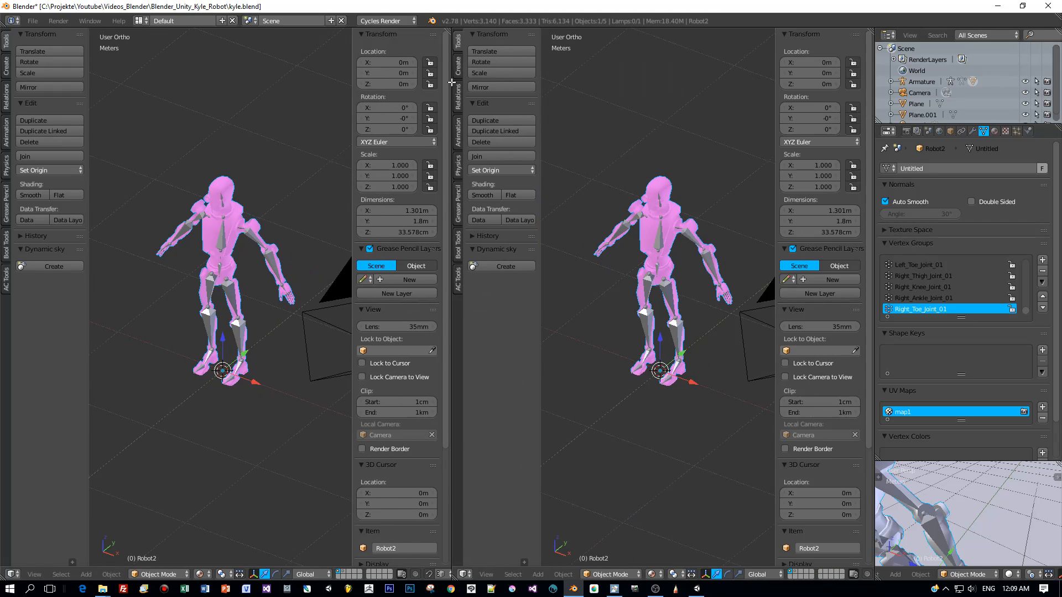
left_click(461, 574)
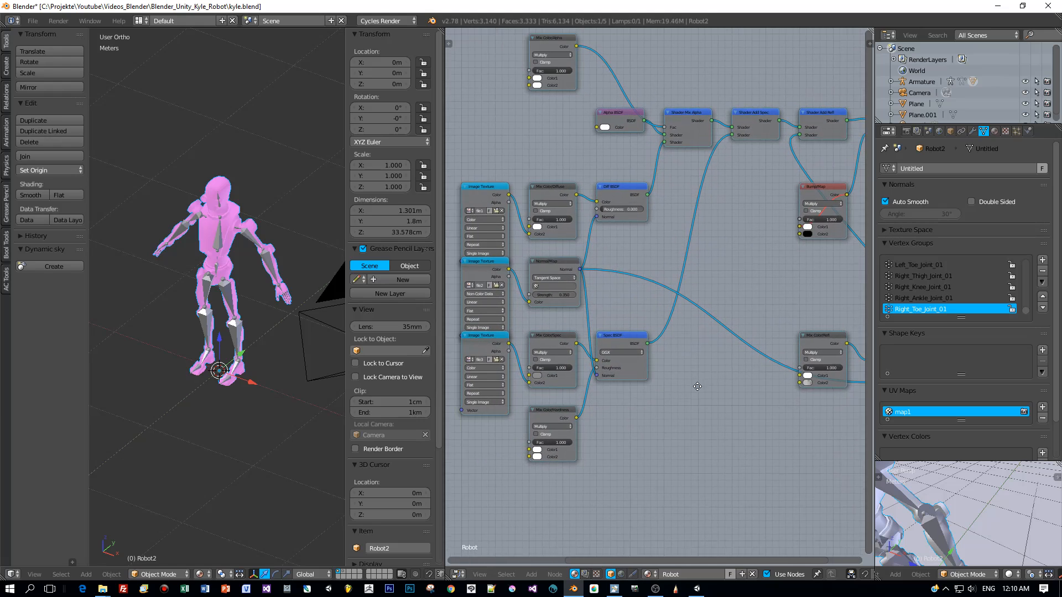
scroll("down", 3)
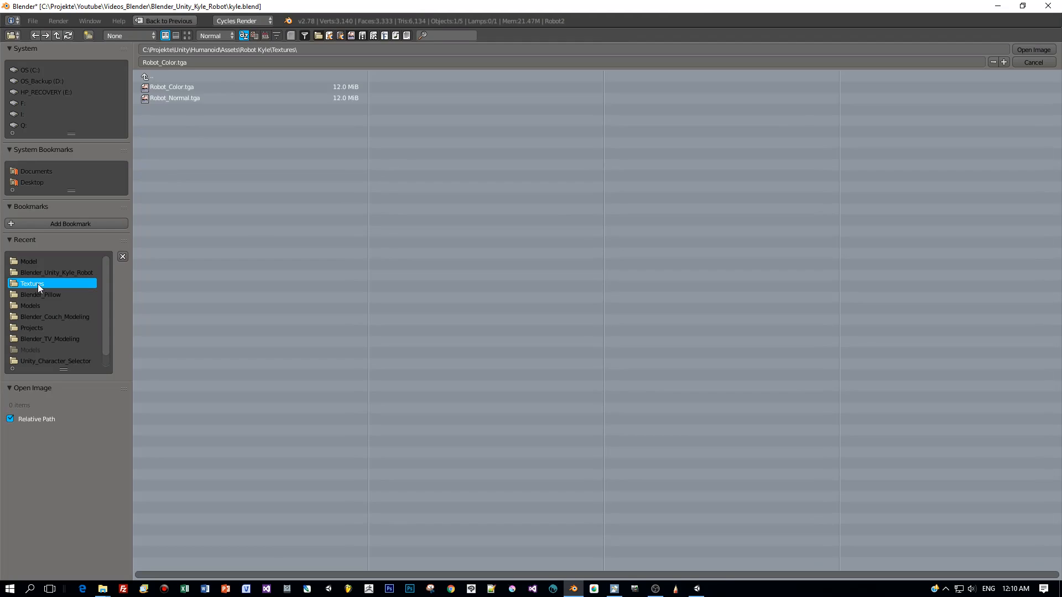
Step: Load Robot_Color.tga and Robot_Normal.tga into the material's image texture nodes
left_click(172, 87)
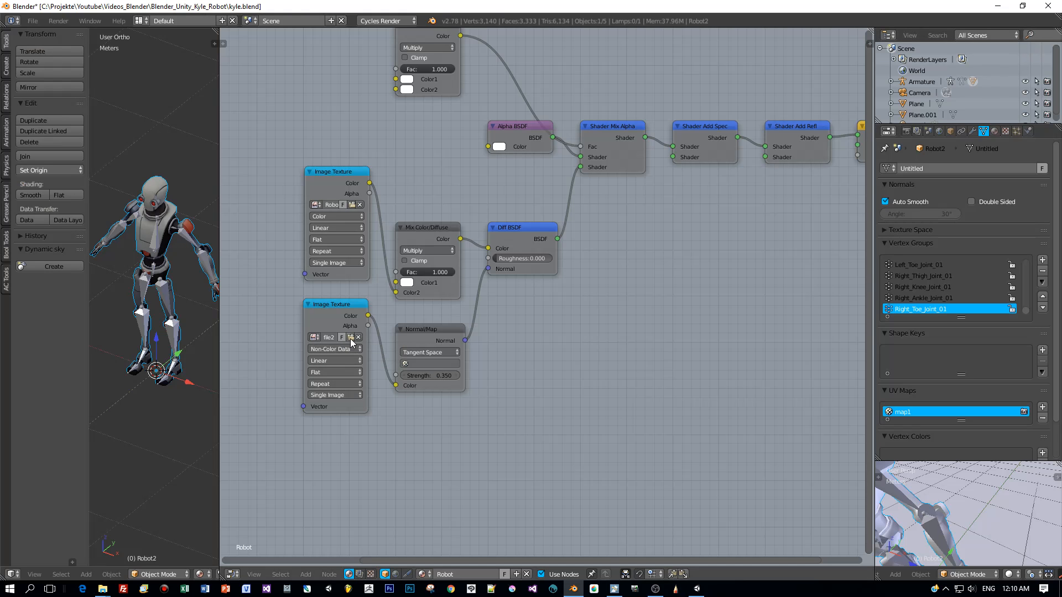
left_click(351, 337)
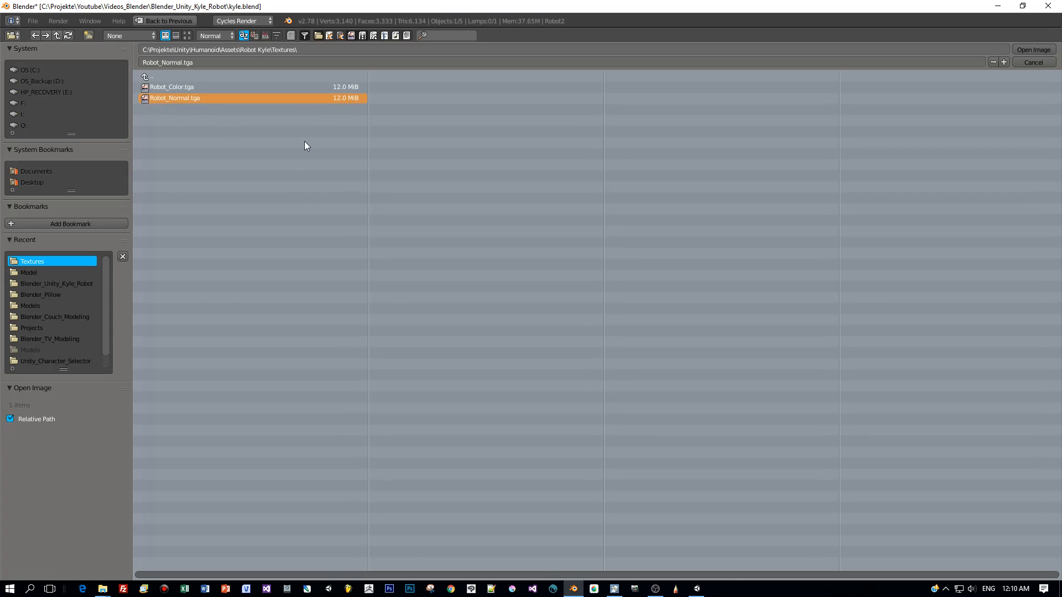
left_click(1032, 48)
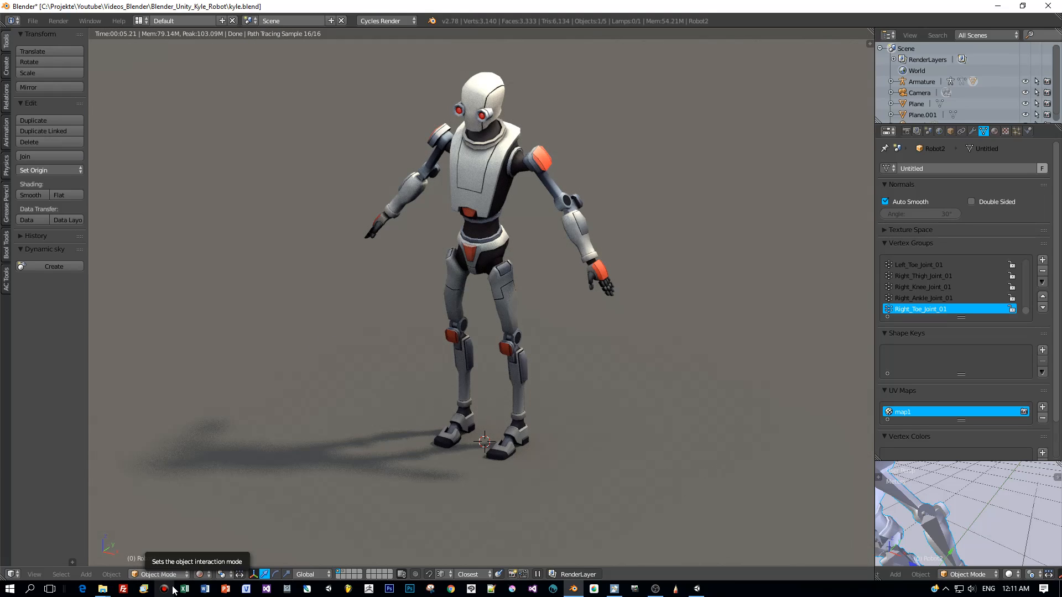
Step: Return the main view to Texture shading and select the robot's armature
left_click(200, 574)
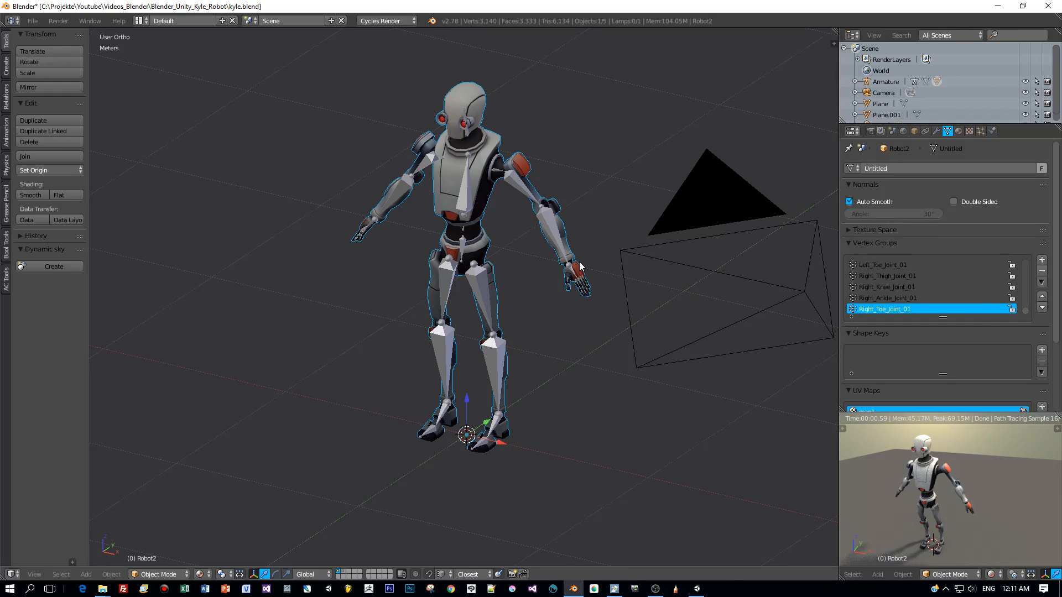
mouse_move(555, 234)
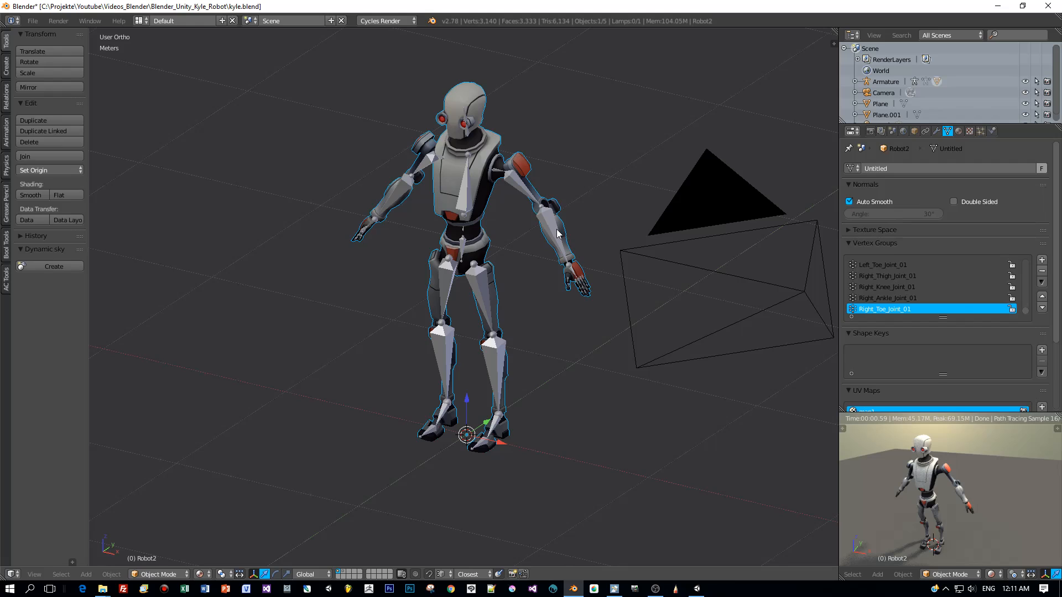
left_click(157, 574)
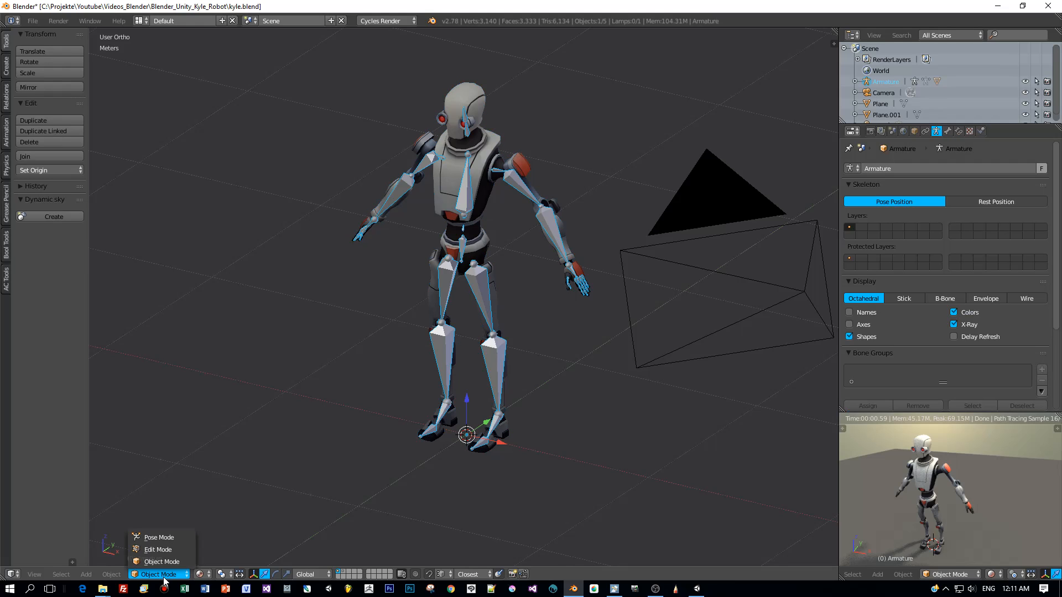
Step: Enter Pose Mode, rotate the Neck bone back and select Right_Toe_Joint_01 in left-side view
left_click(160, 537)
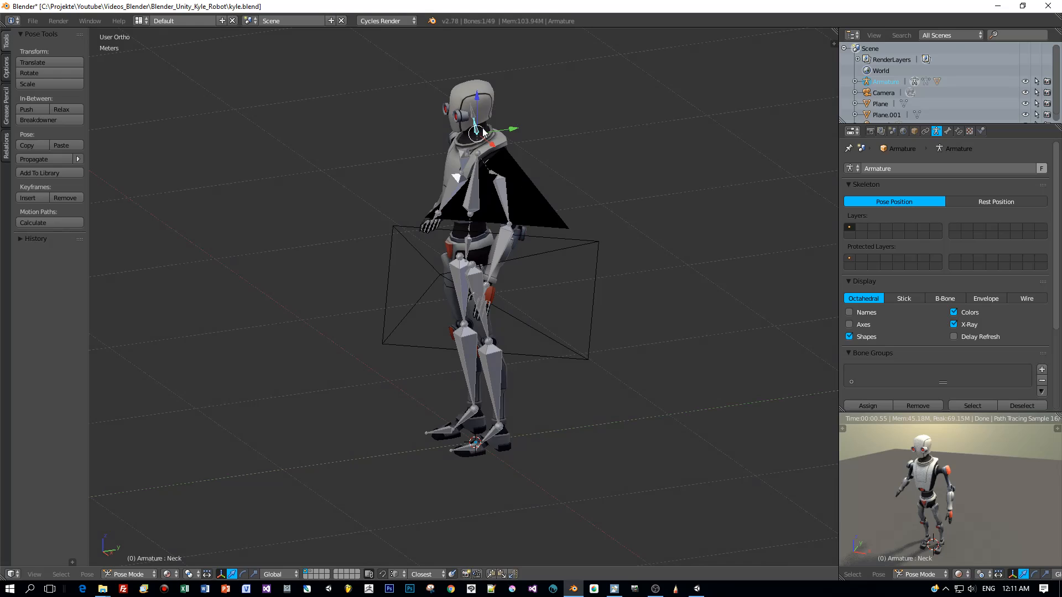
left_click(477, 108)
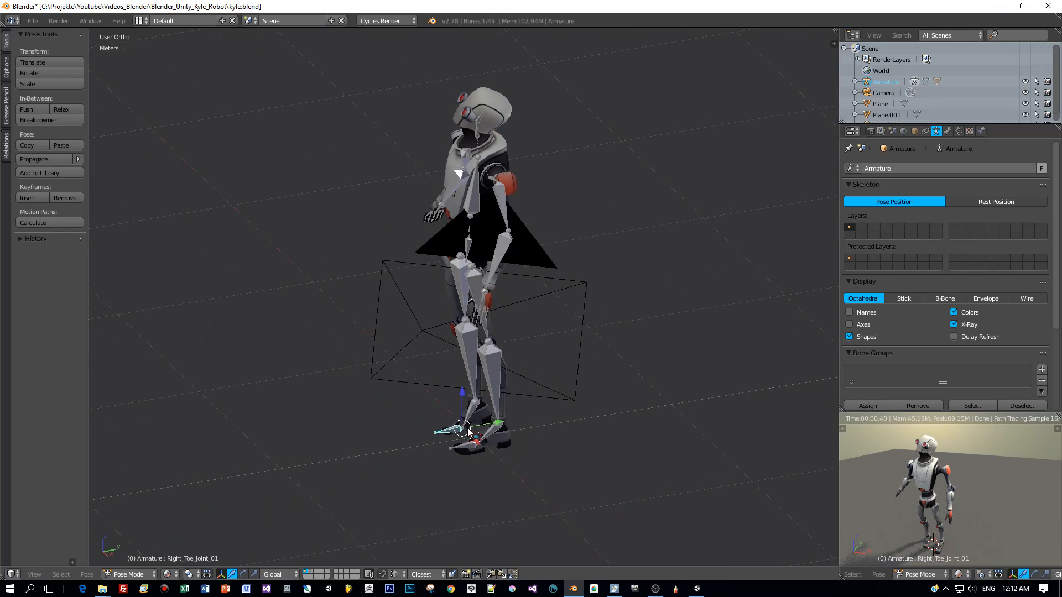
left_click_drag(474, 271, 650, 407)
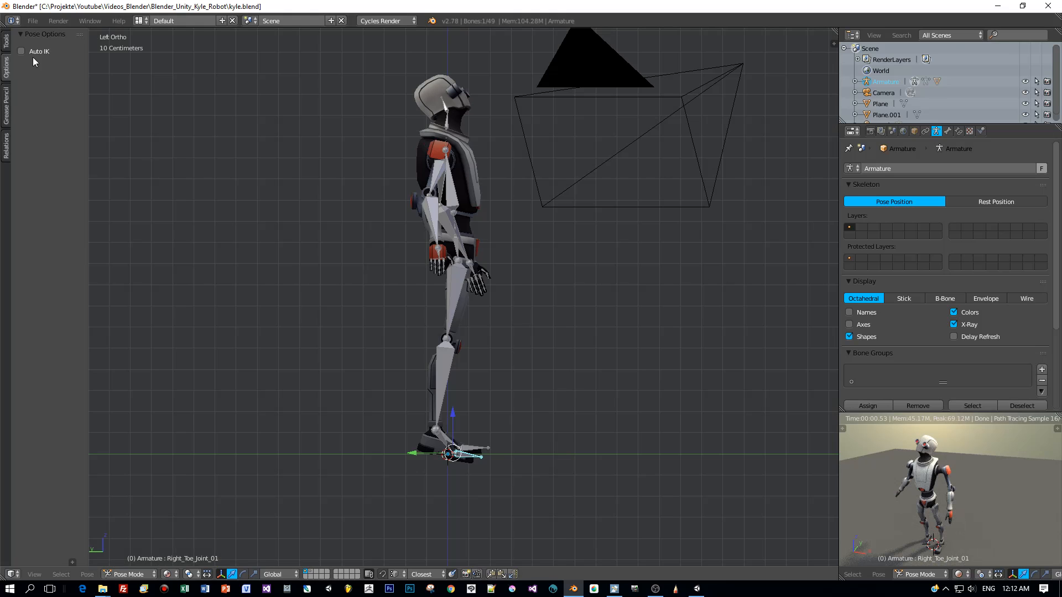
Step: Enable Auto IK, raise the right forearm and rotate the Root bone to twist the body
left_click(21, 51)
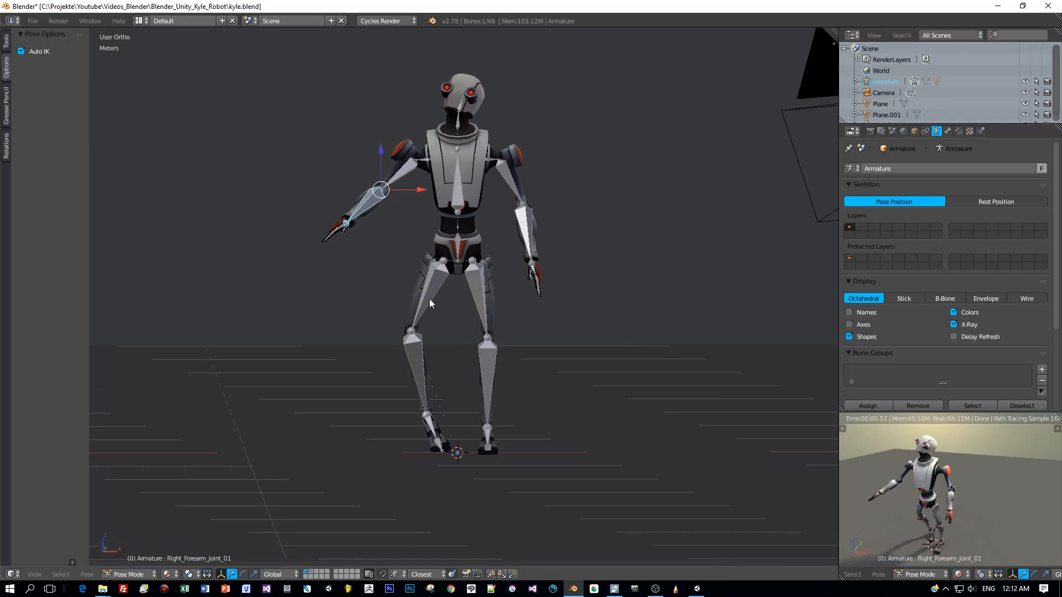
left_click(410, 331)
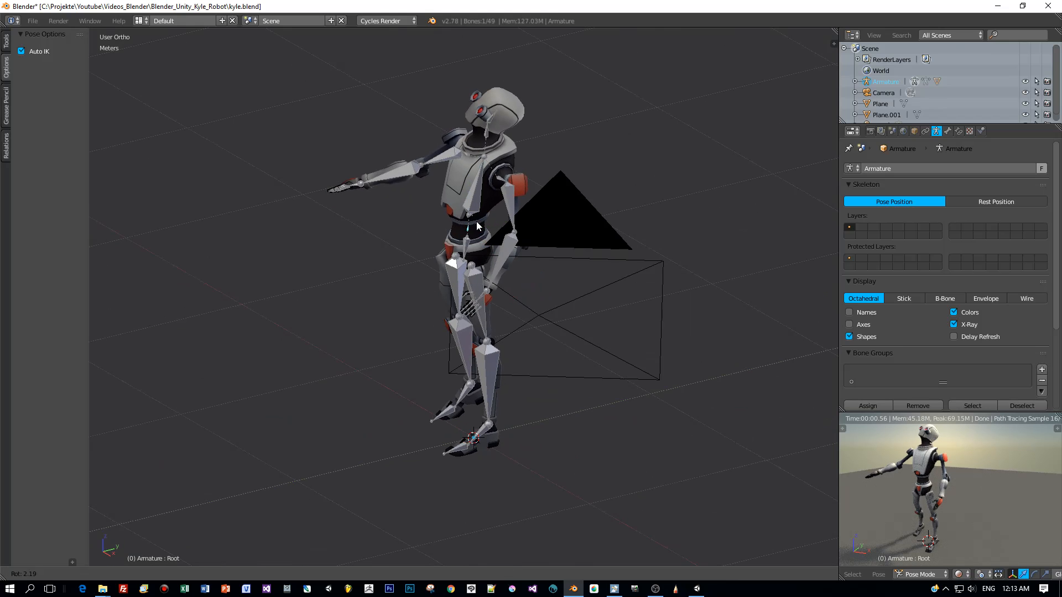
left_click(481, 136)
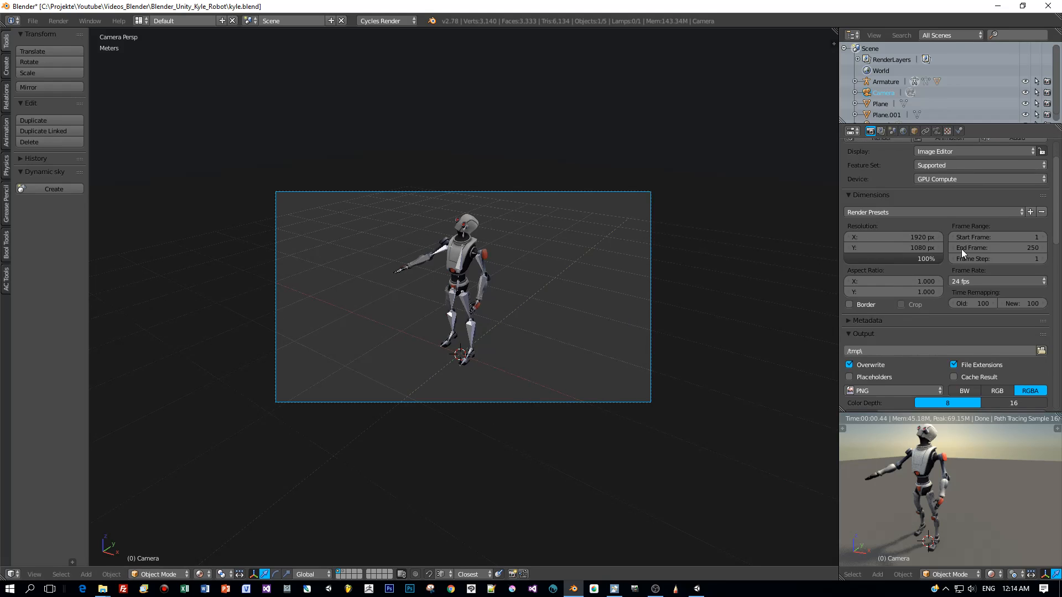
Step: Scroll the Render properties to show 1920×1080 dimensions with GPU compute
scroll("down", 3)
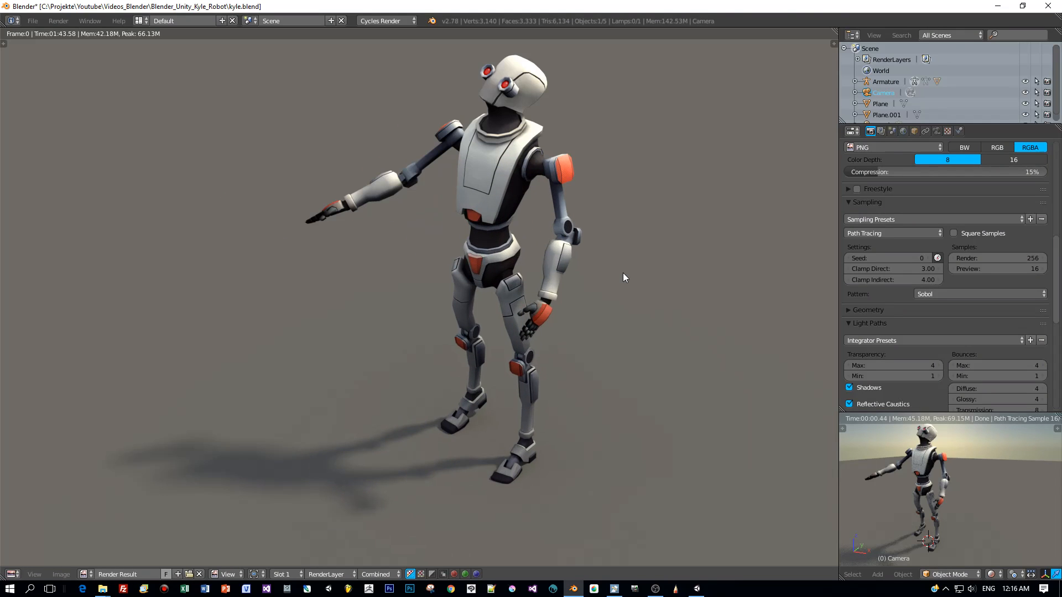
mouse_move(617, 280)
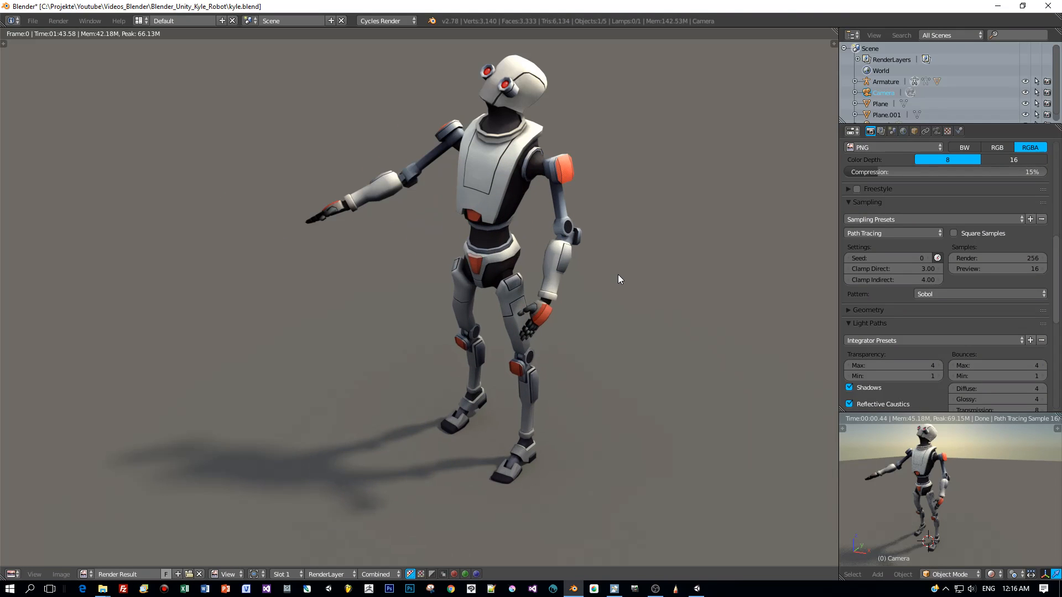
mouse_move(838, 257)
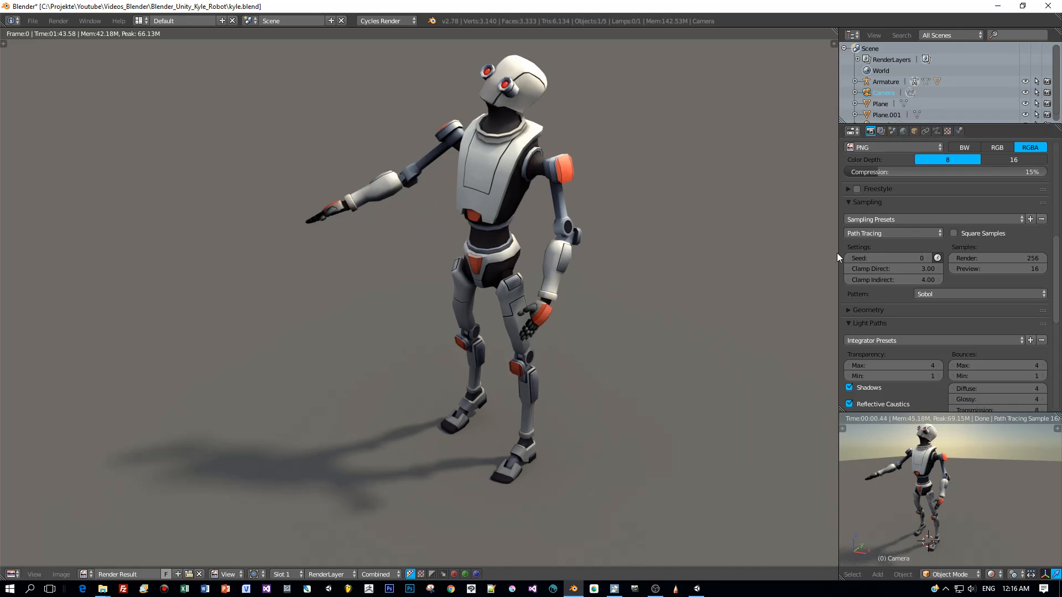